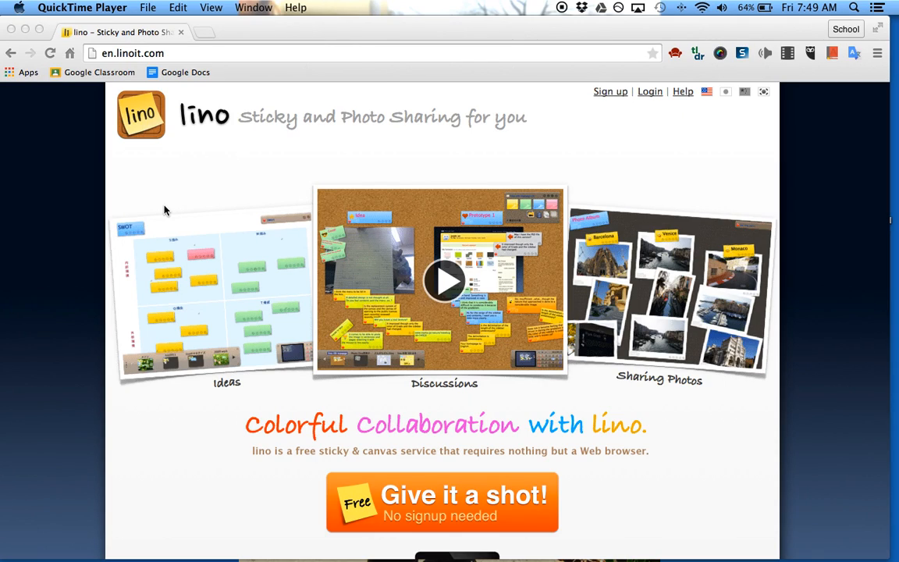
mouse_move(151, 209)
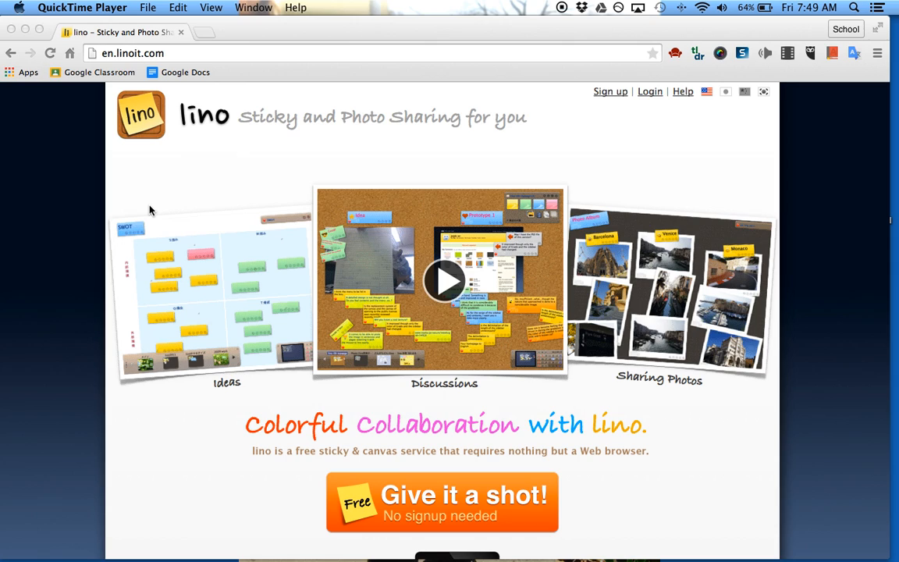
mouse_move(195, 149)
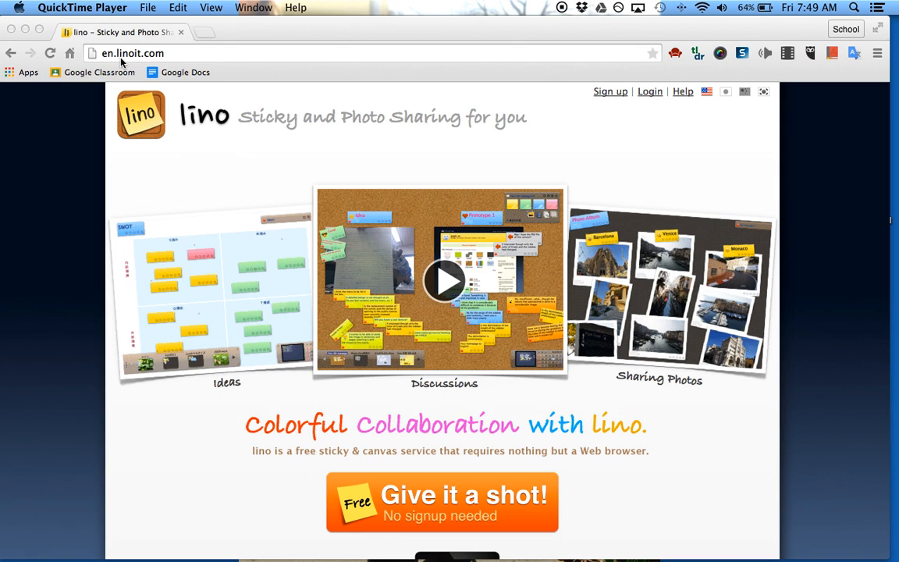
mouse_move(225, 146)
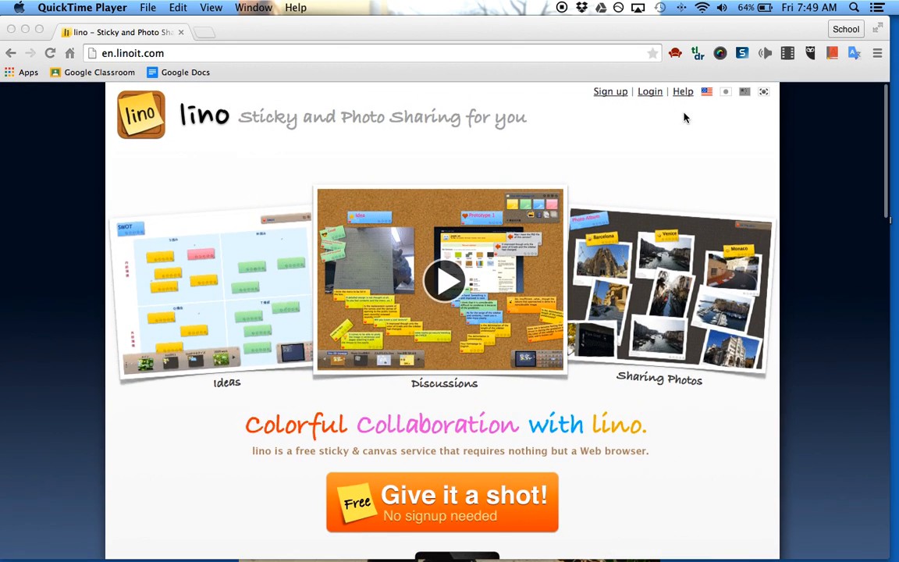
mouse_move(614, 95)
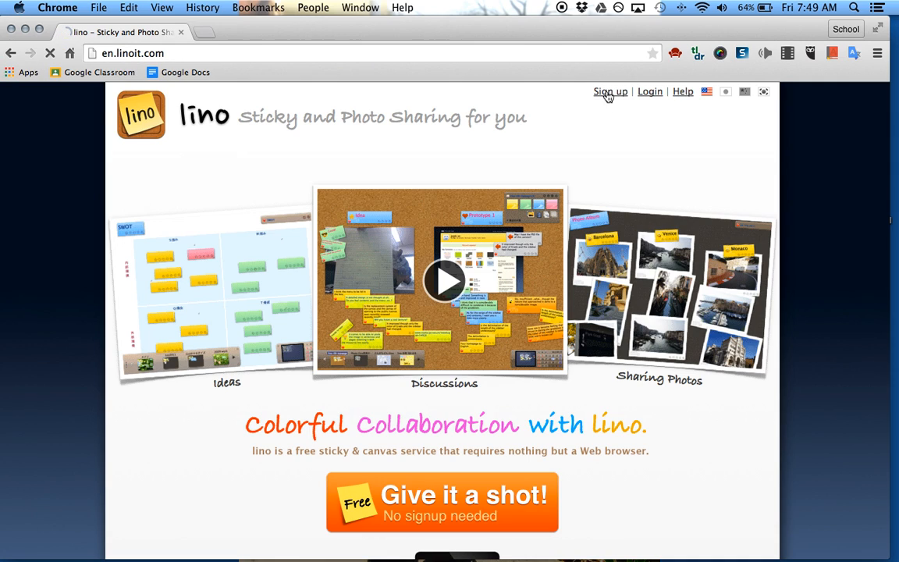
Start lino sign-up with Google and sign in to the chosen Google account.
click(610, 91)
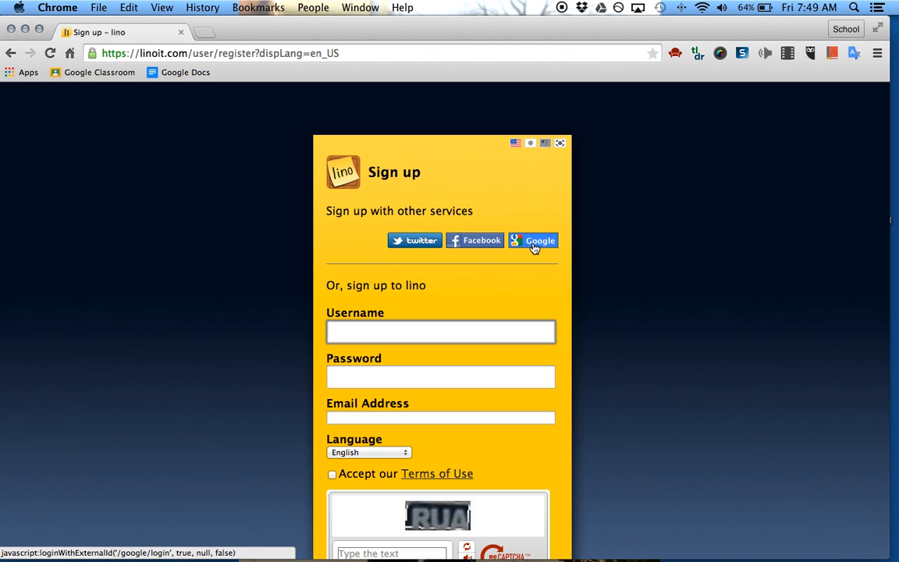
click(533, 240)
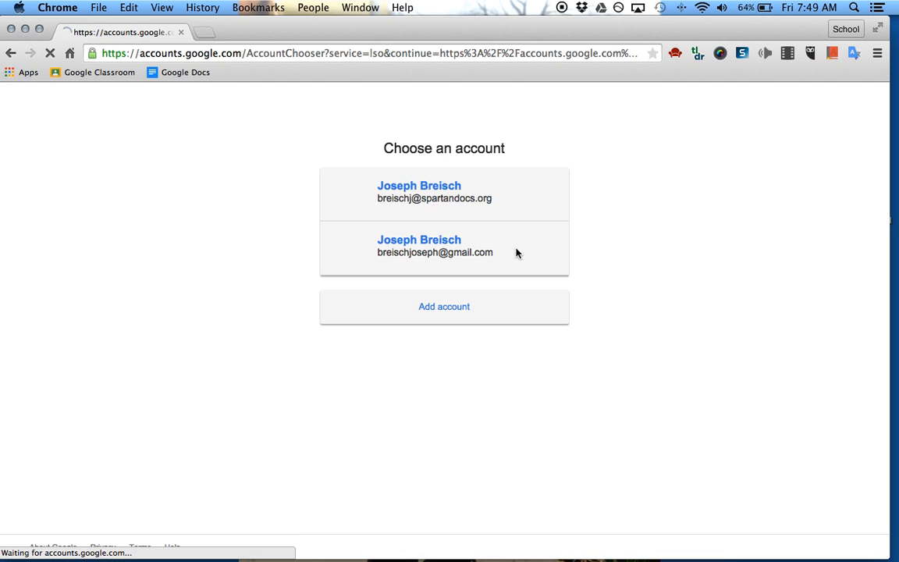
click(434, 192)
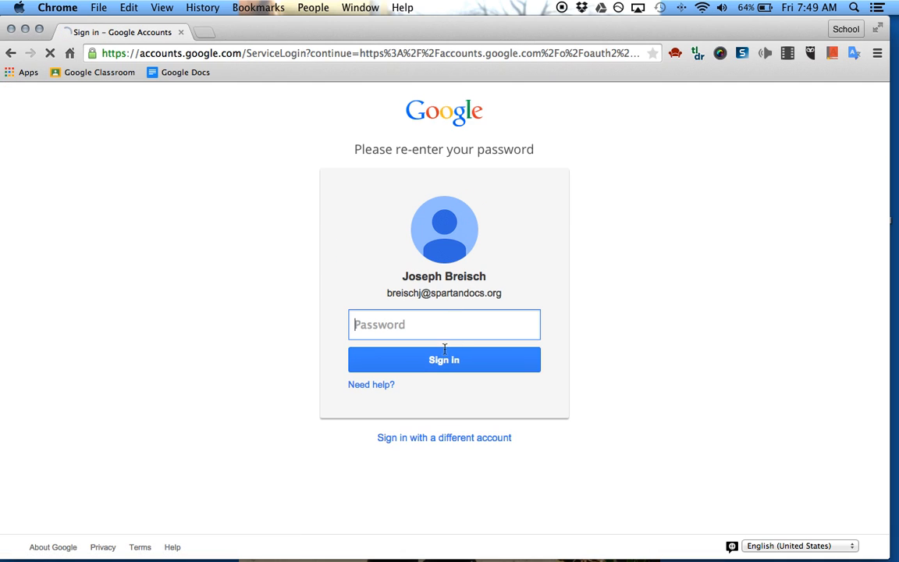
text(•••••)
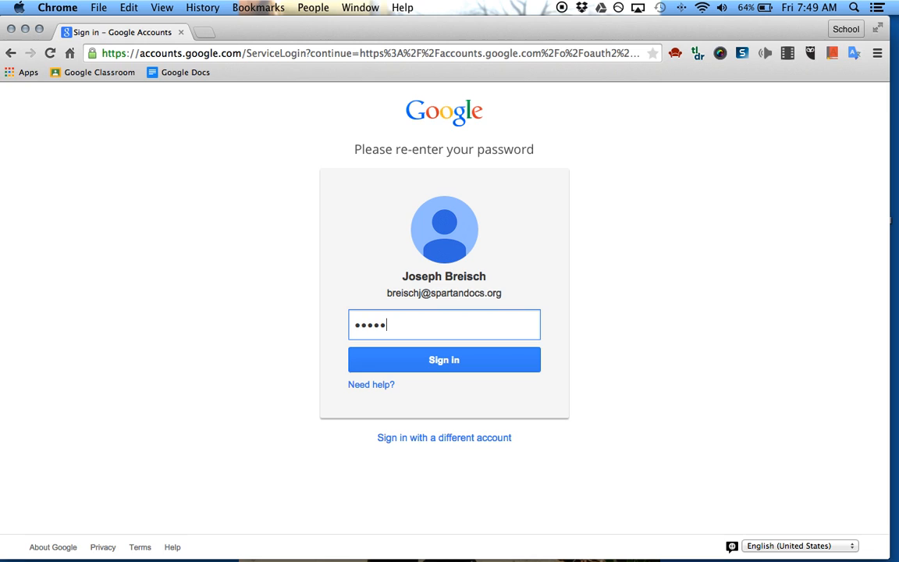
click(444, 360)
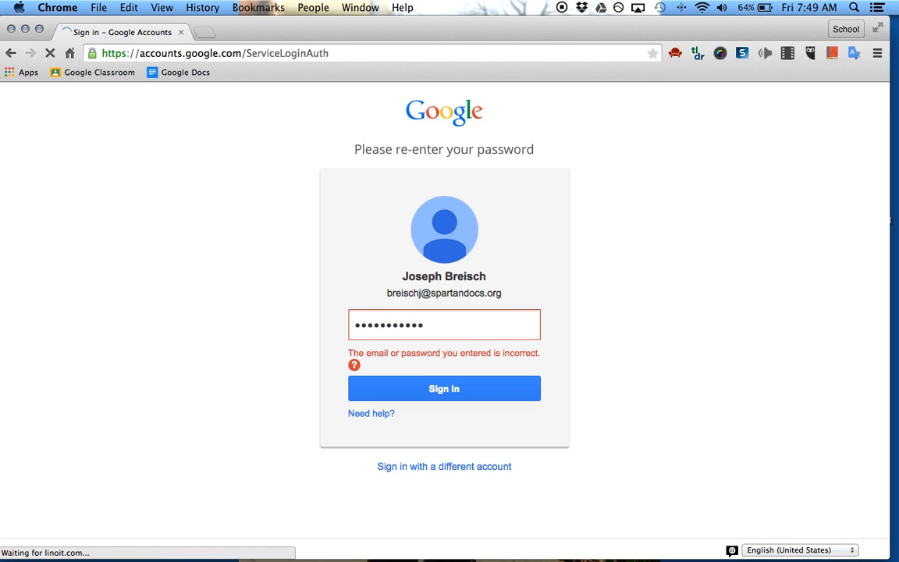
click(443, 388)
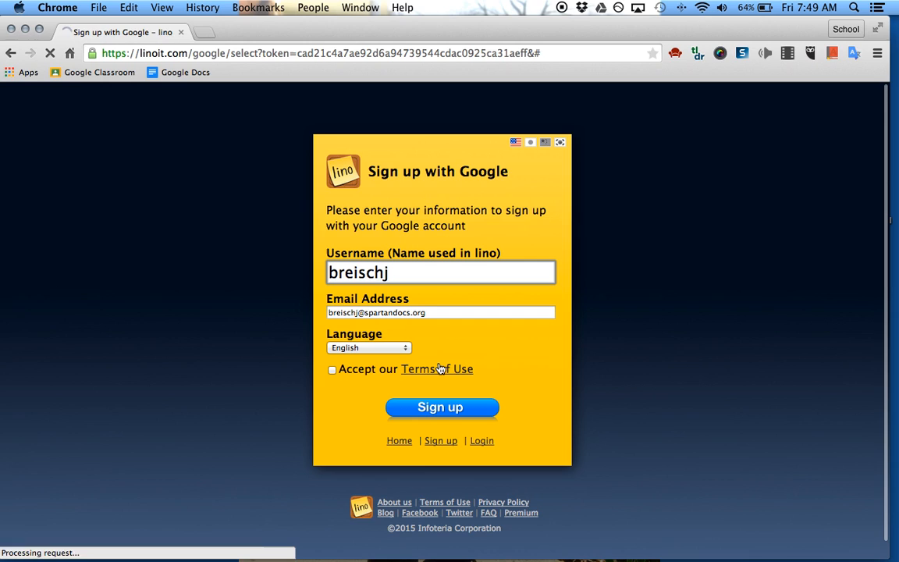
Accept the Terms of Use, replace the taken username, and complete registration.
click(442, 406)
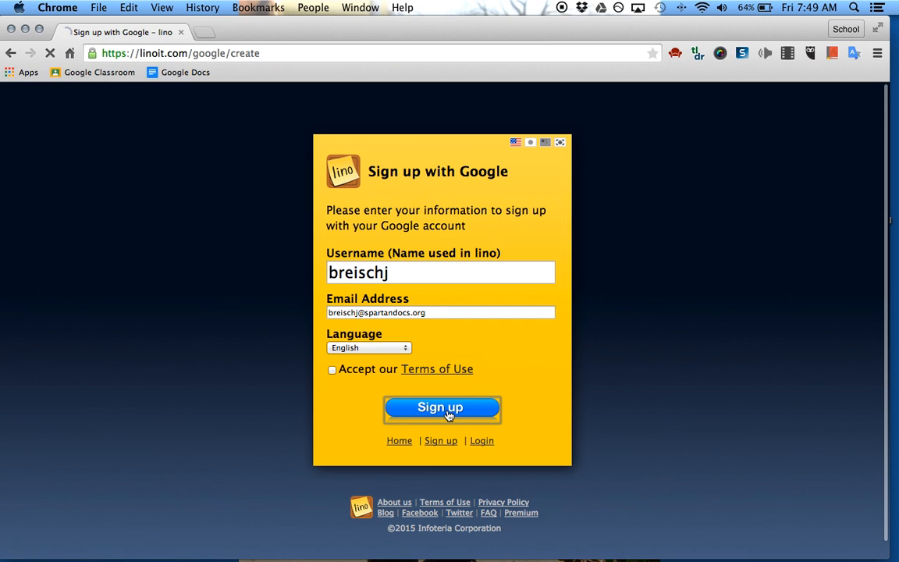
click(442, 406)
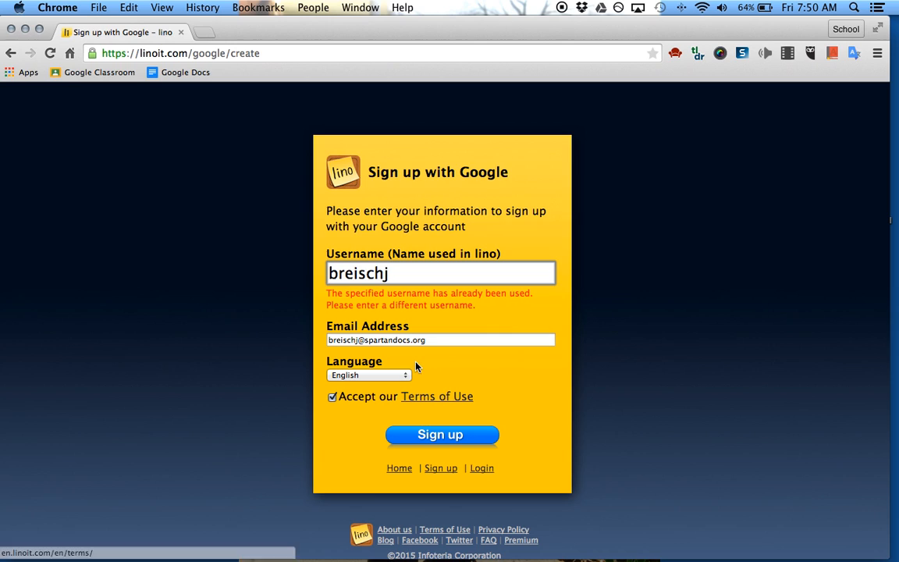
mouse_move(402, 306)
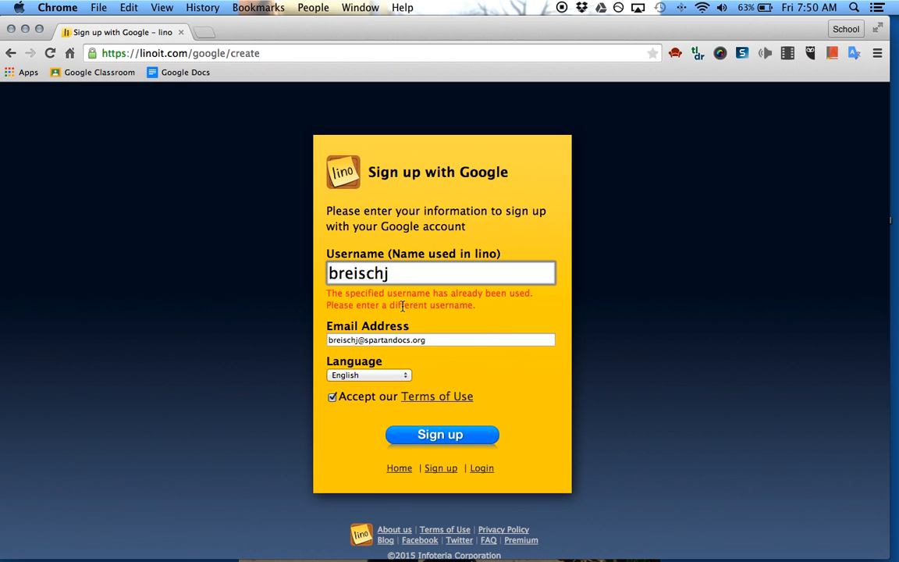
click(441, 434)
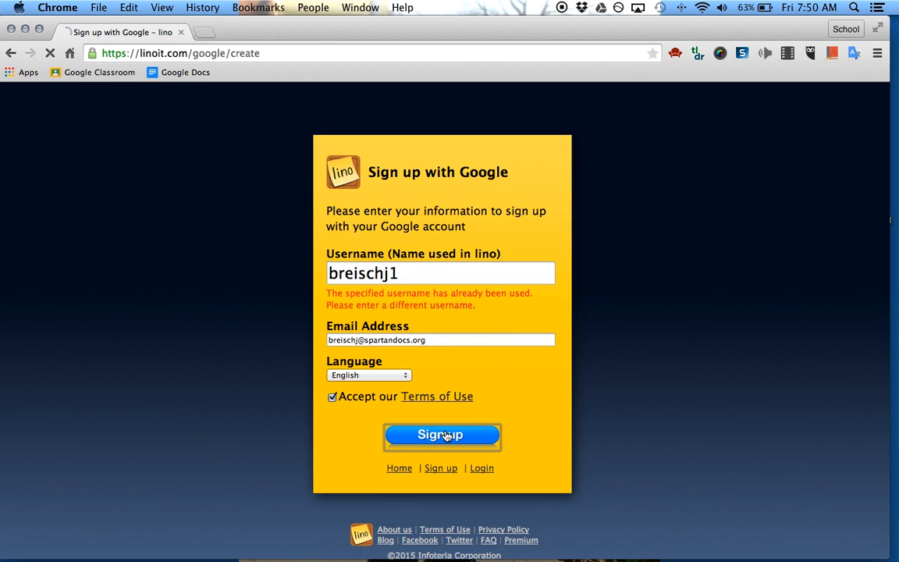
click(442, 434)
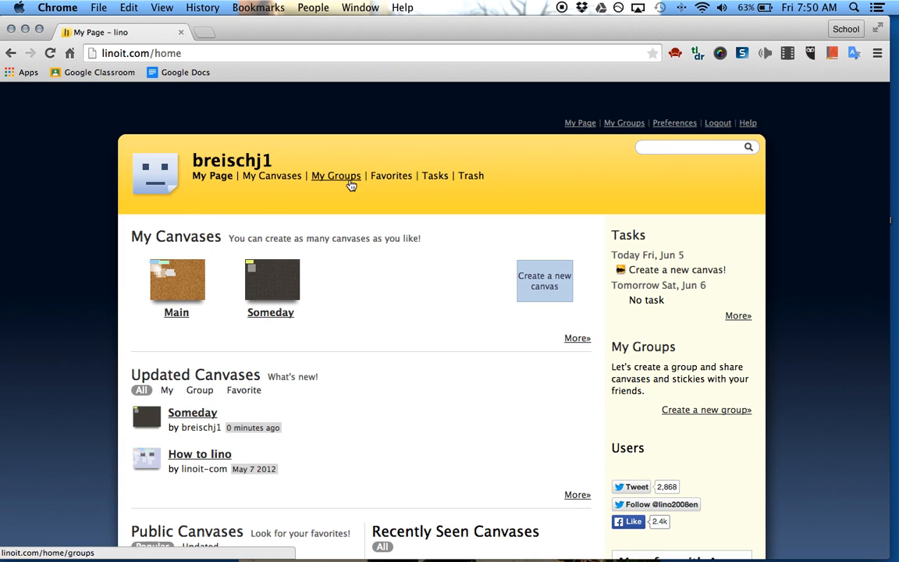
mouse_move(202, 253)
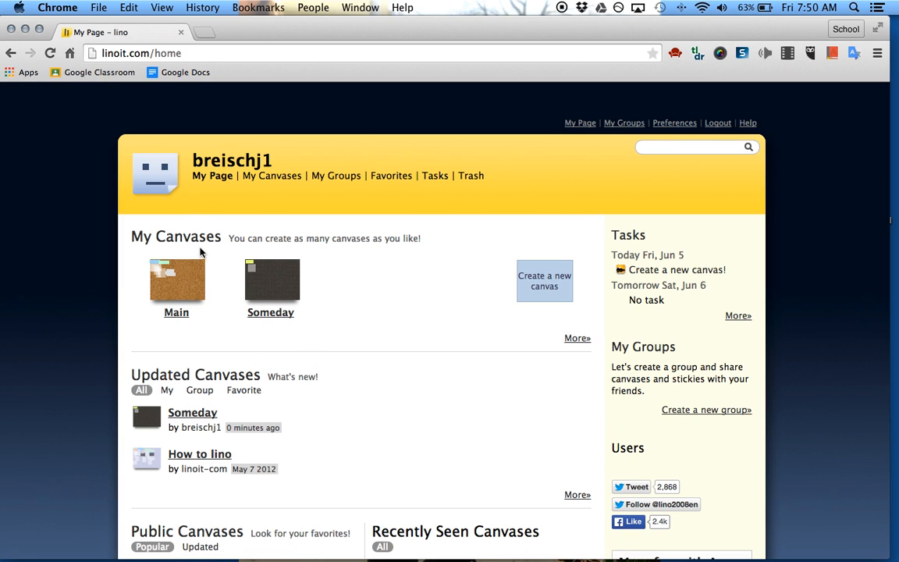
scroll(down, 3)
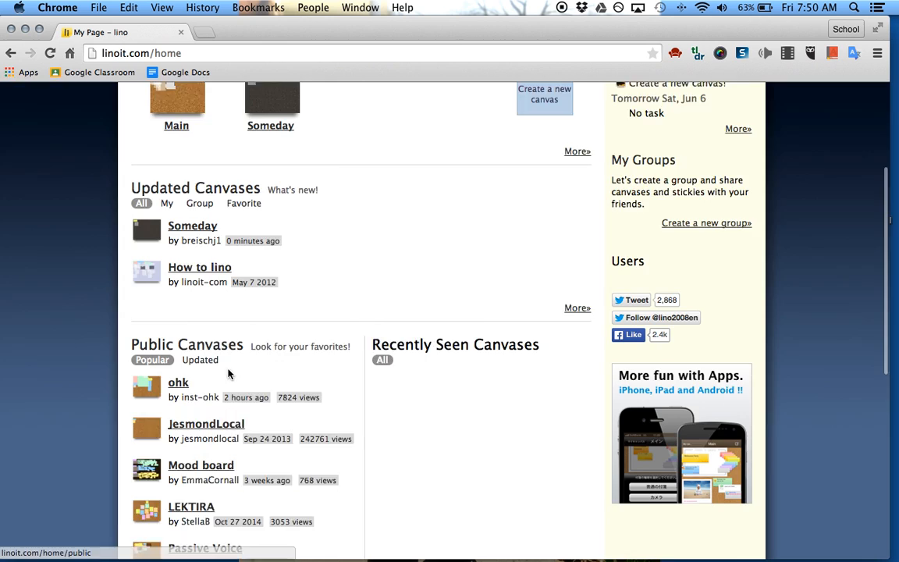
scroll(down, 3)
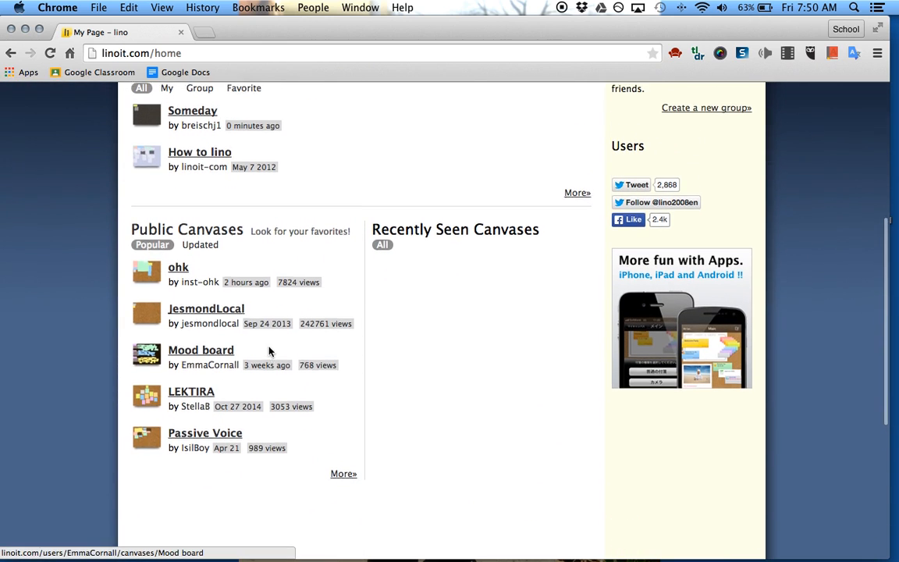
scroll(up, 3)
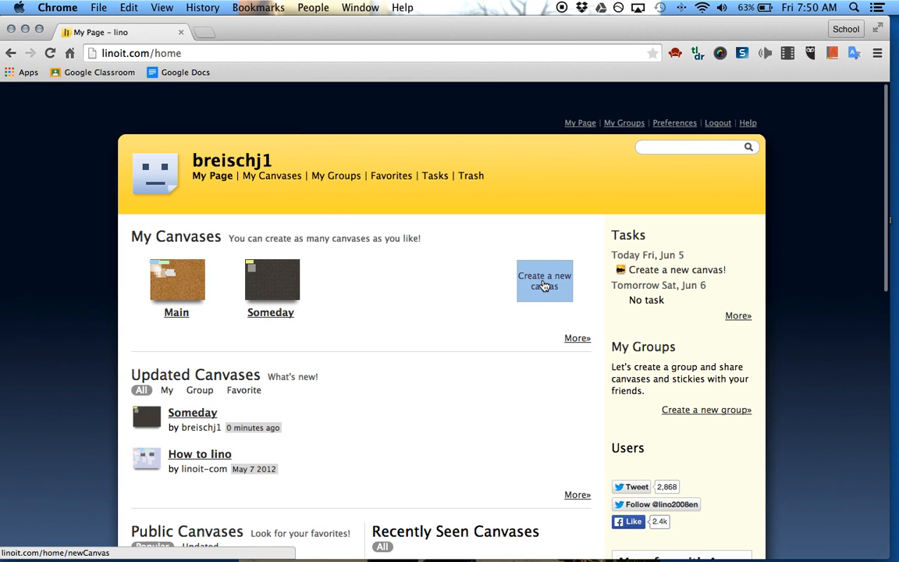
Name the new canvas 'end of year' and give it the cork background.
click(544, 280)
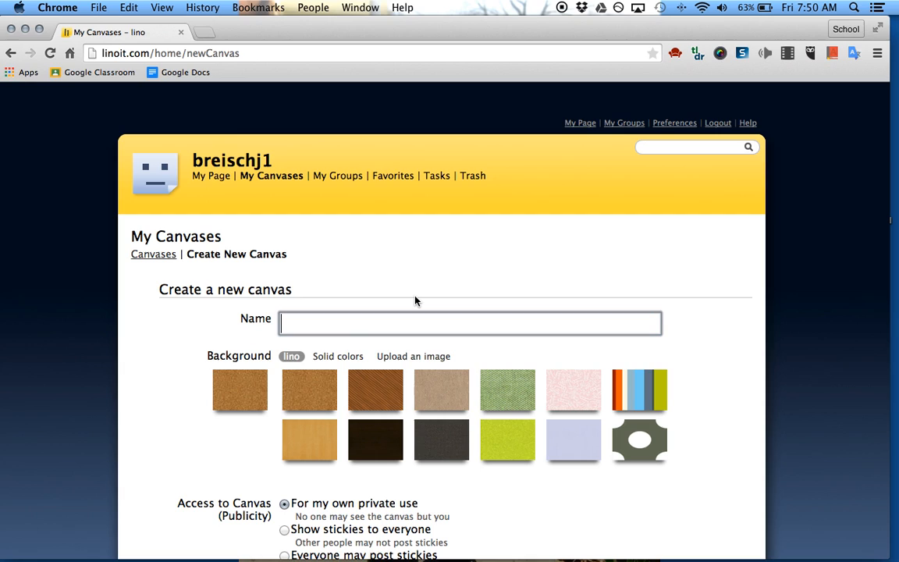
text(end of)
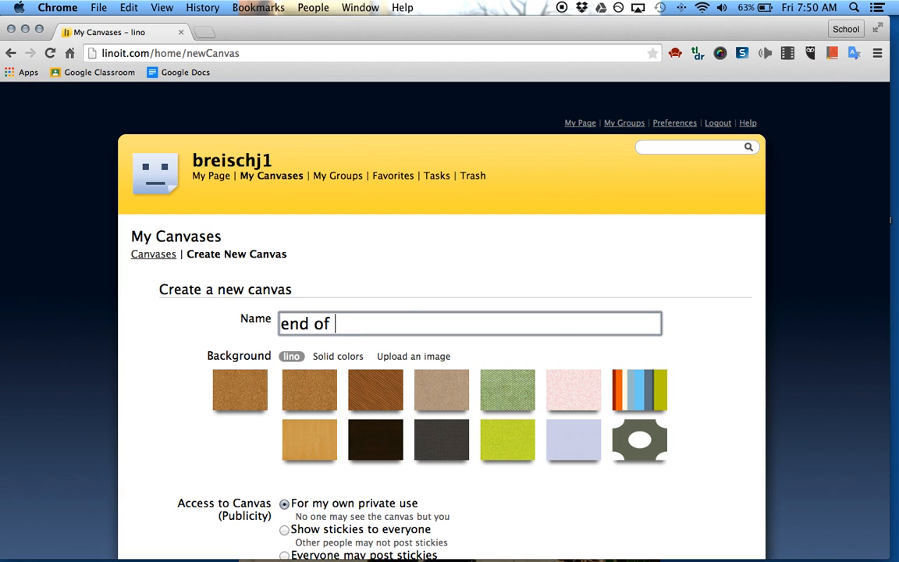
text(year)
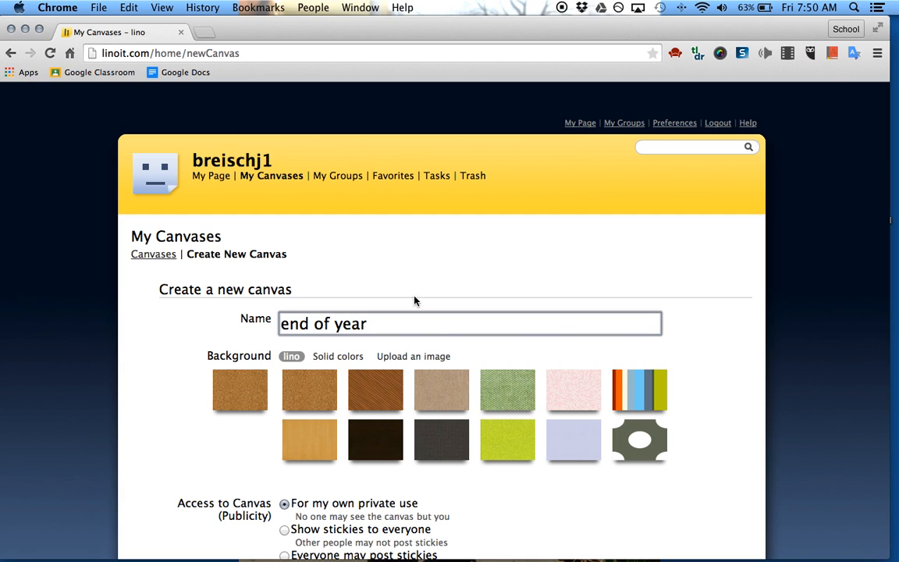
mouse_move(309, 390)
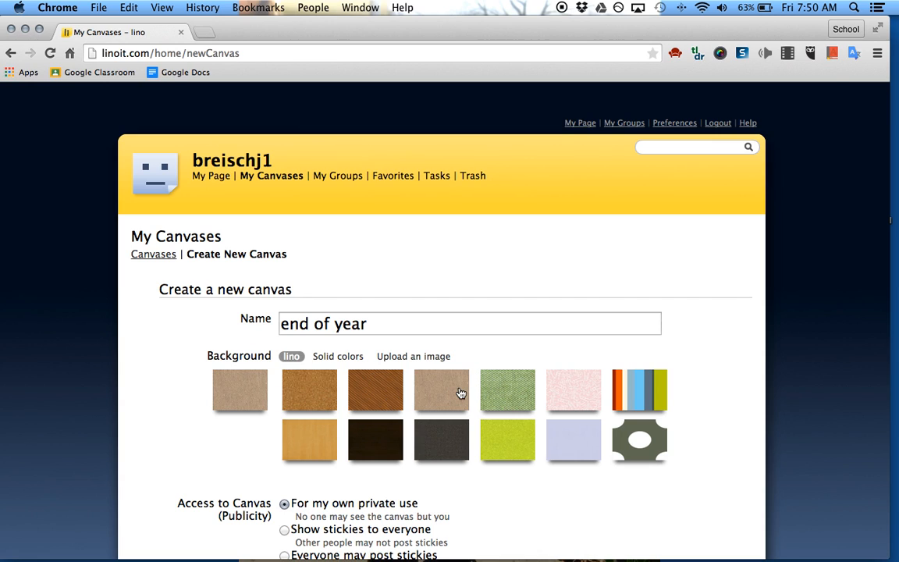
click(240, 390)
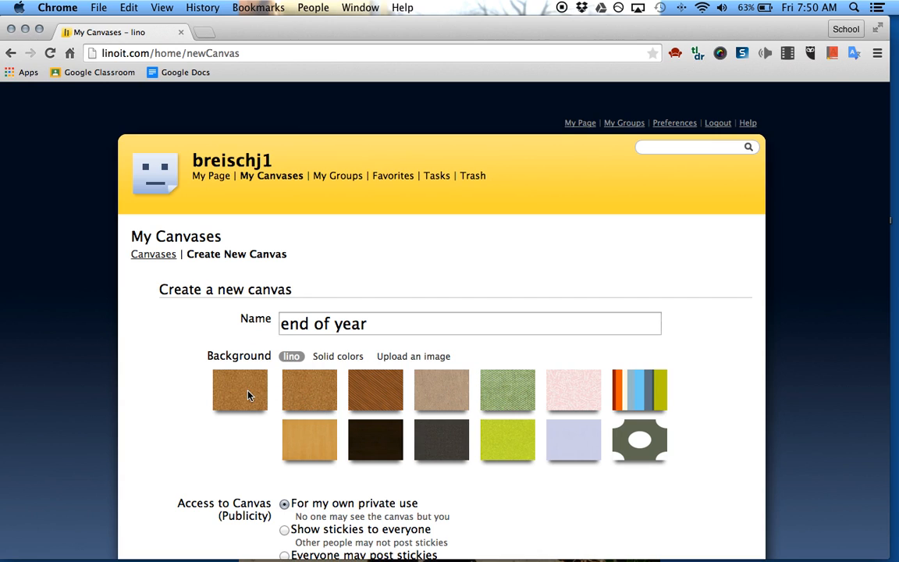
click(309, 390)
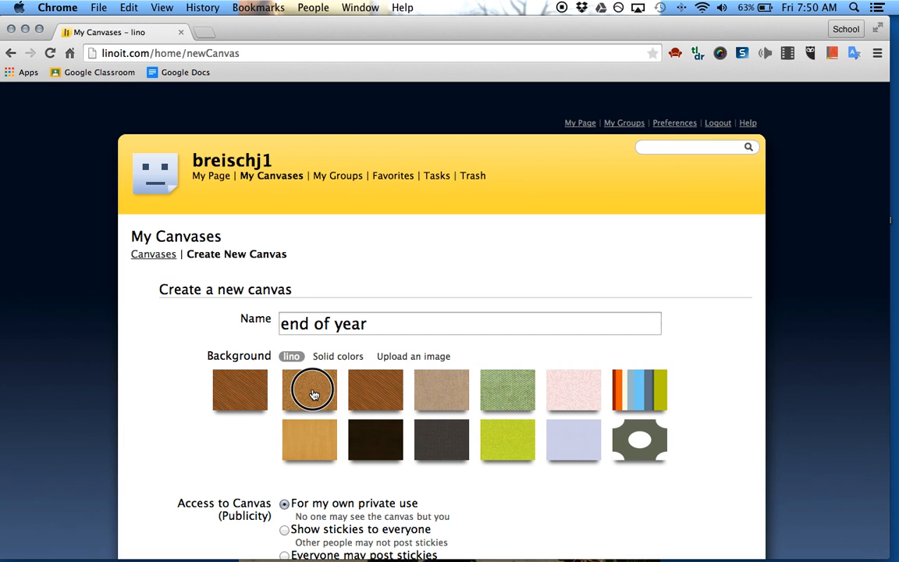
Let everyone post stickies, turn off sticky-by-email, and create the canvas.
scroll(down, 3)
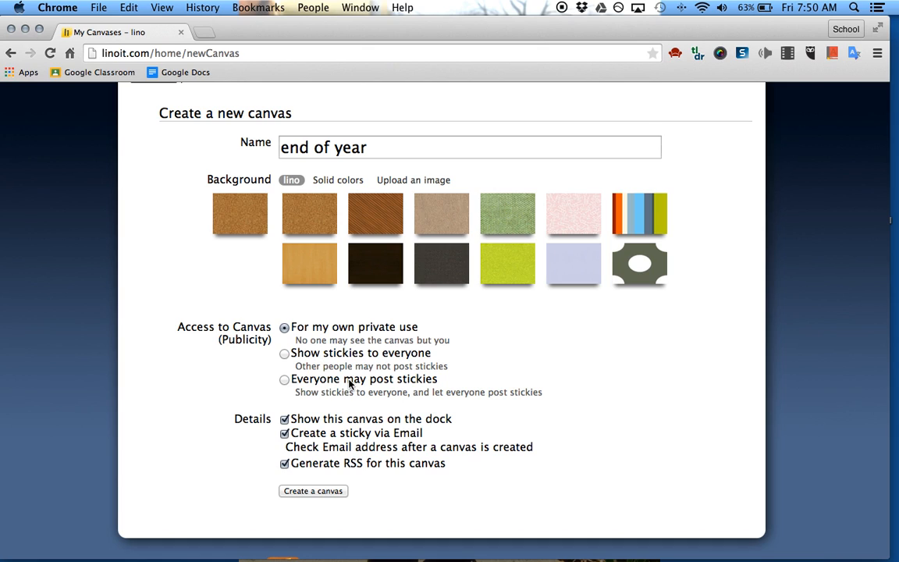
mouse_move(411, 381)
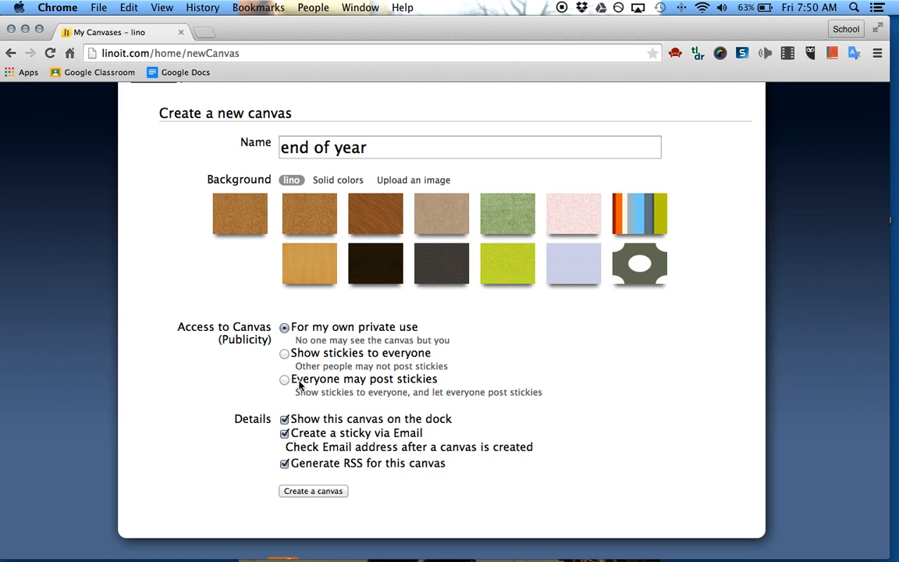
click(284, 379)
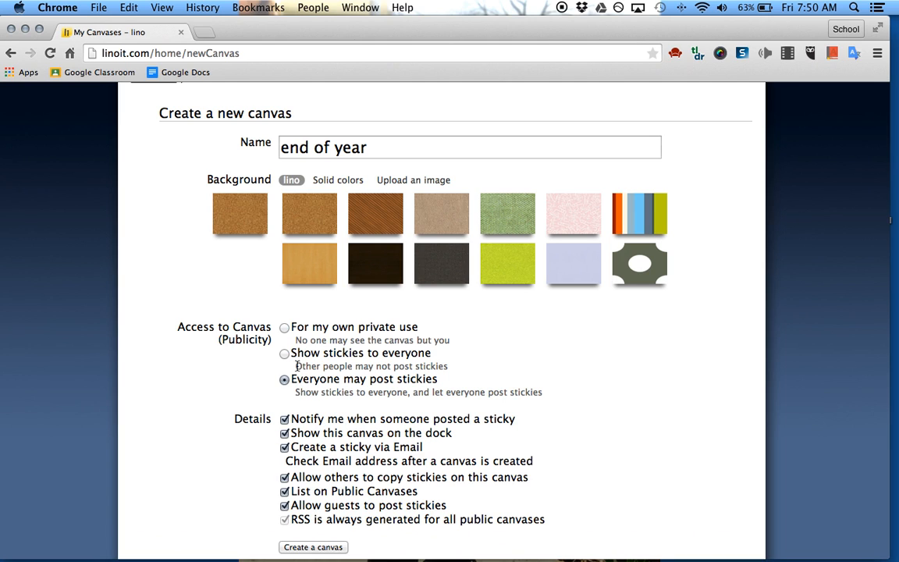
scroll(down, 3)
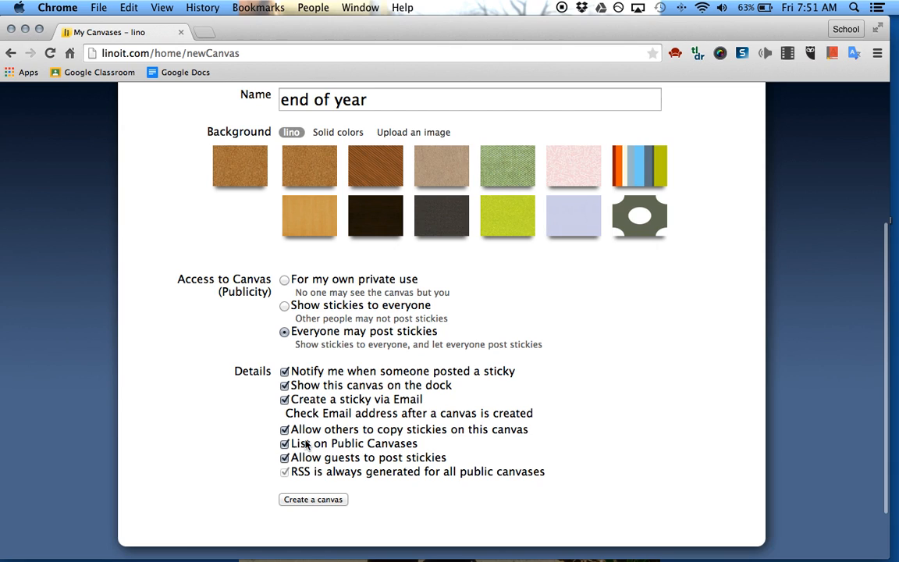
click(285, 444)
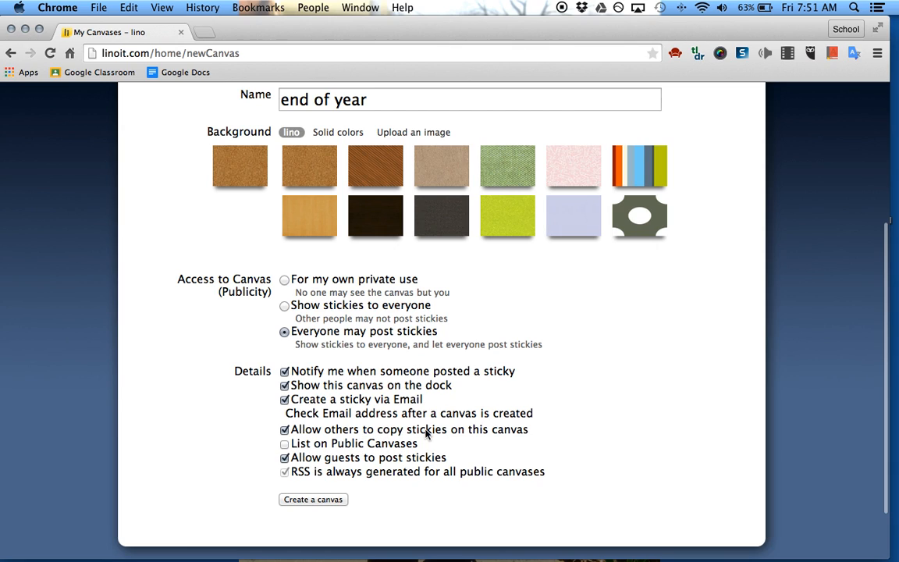
mouse_move(335, 399)
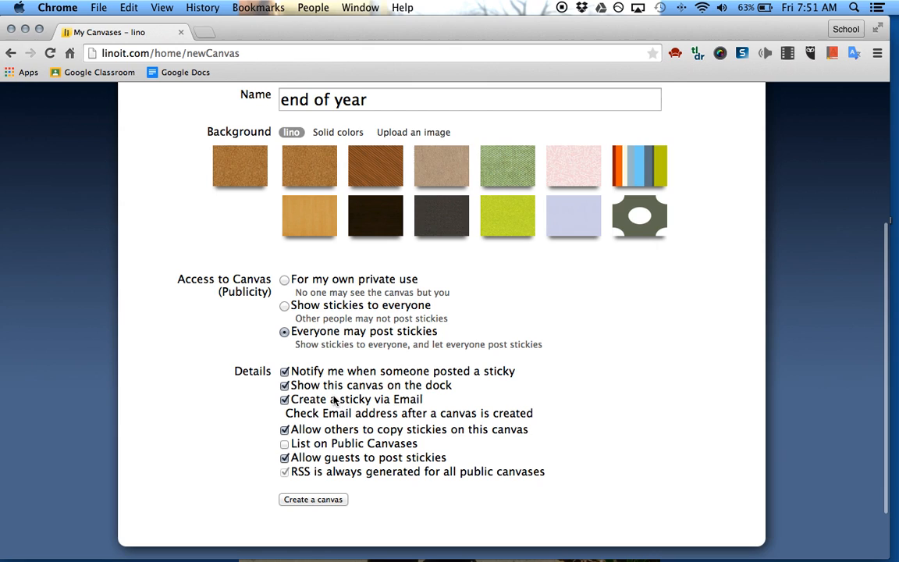
click(285, 399)
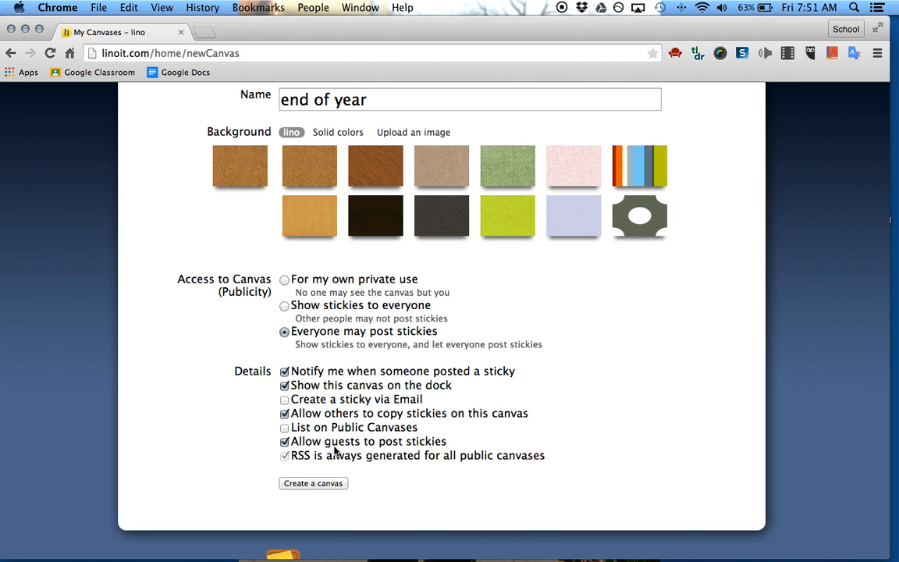
click(313, 483)
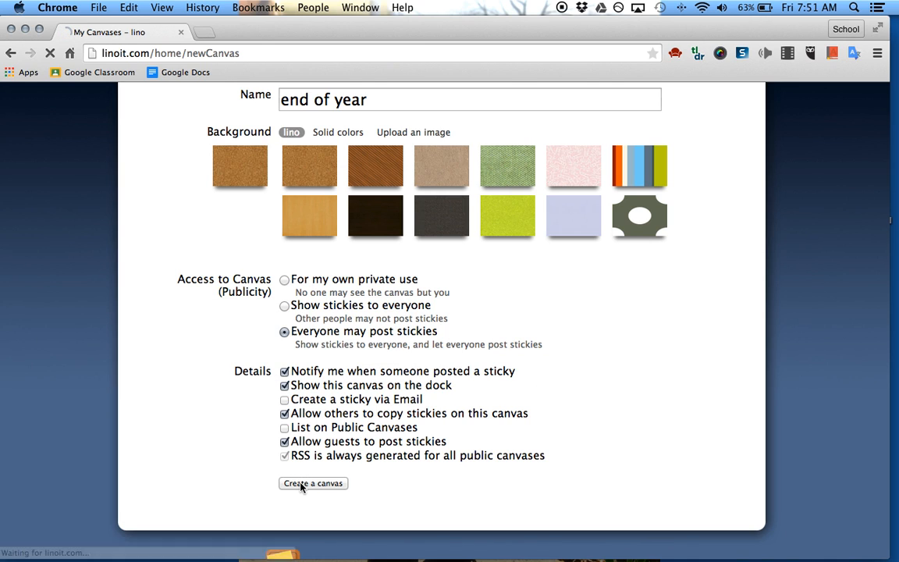
Let the new 'end of year' canvas finish loading as a blank cork board.
click(313, 483)
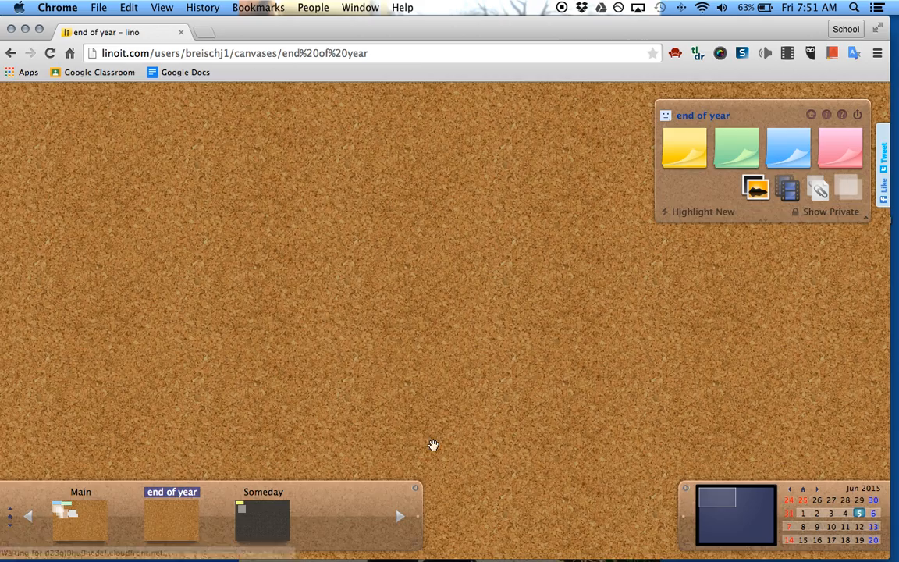
mouse_move(493, 282)
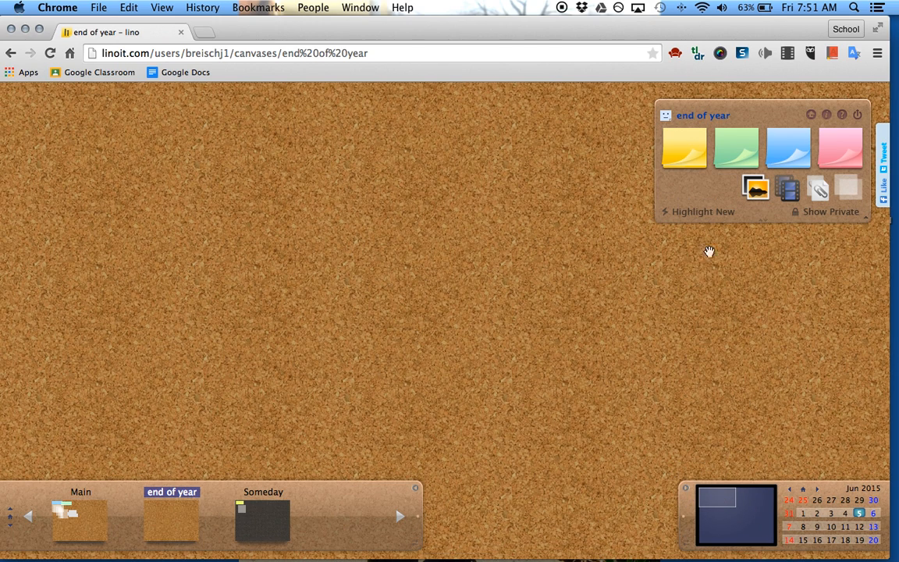
mouse_move(684, 149)
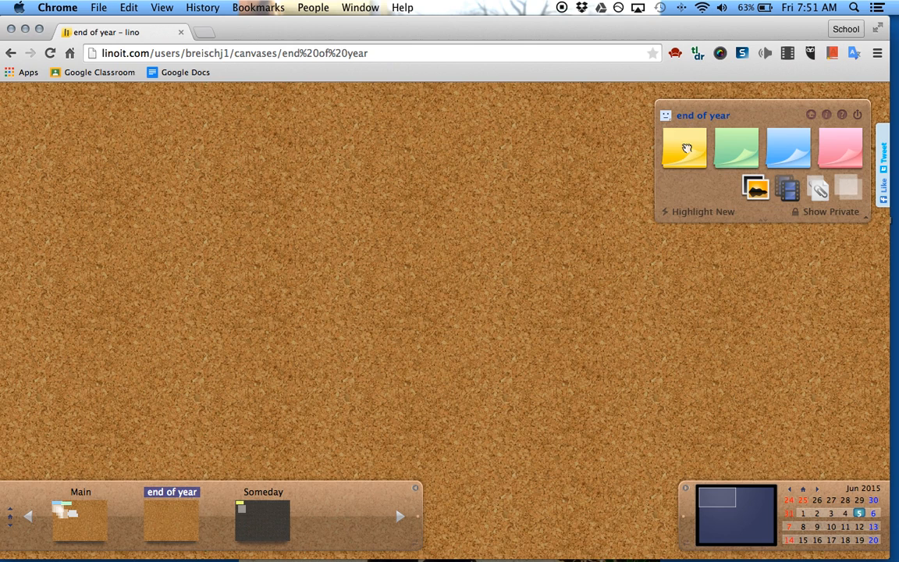
Post a yellow sticky reading 'my first sticky' with the tag 'first'.
click(684, 147)
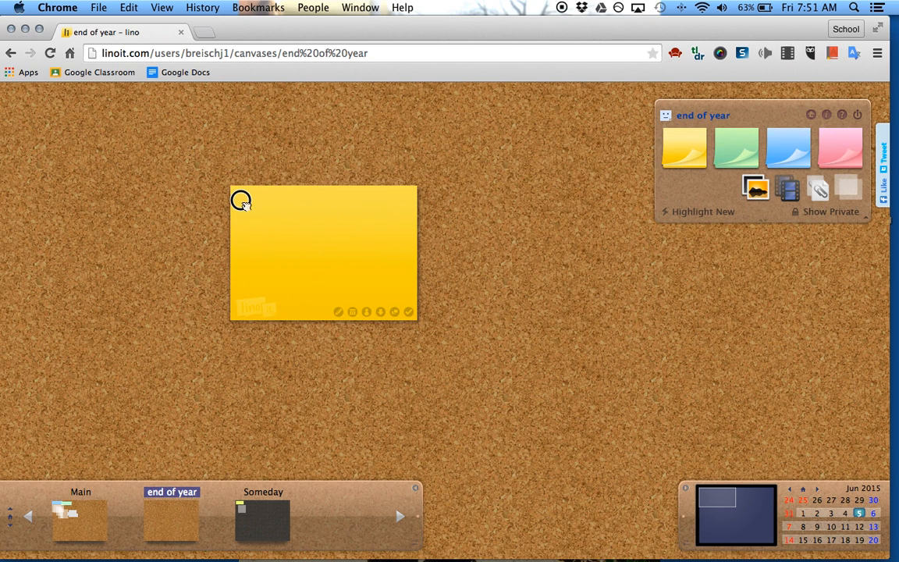
double_click(323, 252)
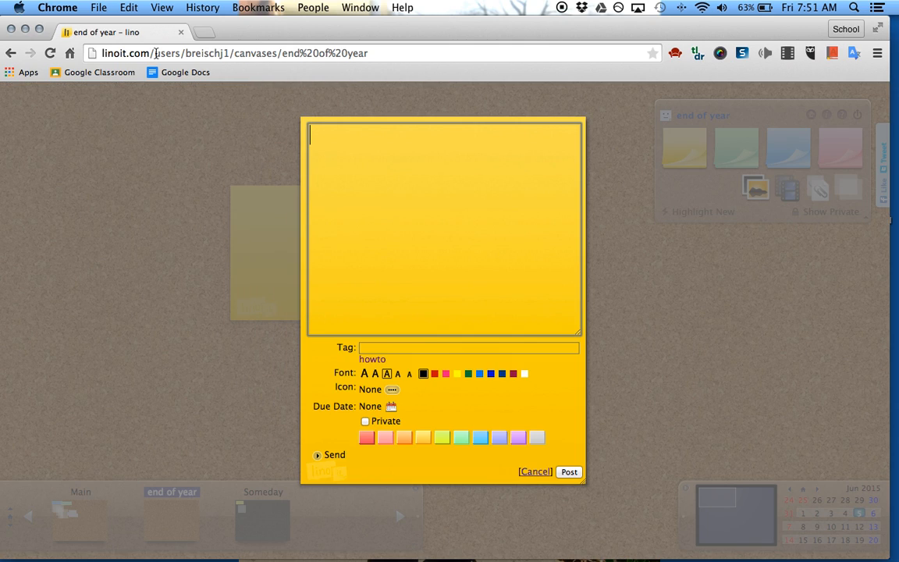
mouse_move(308, 177)
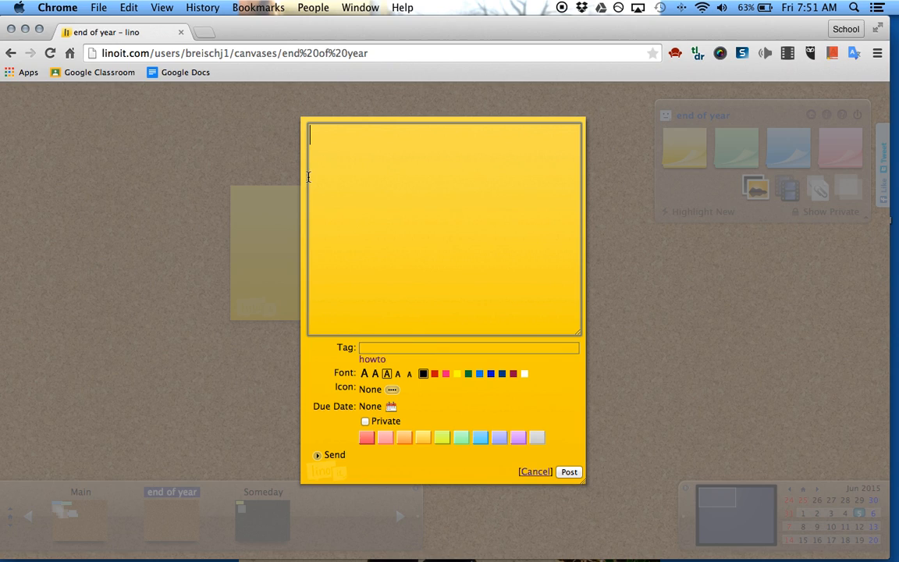
text(my first sti)
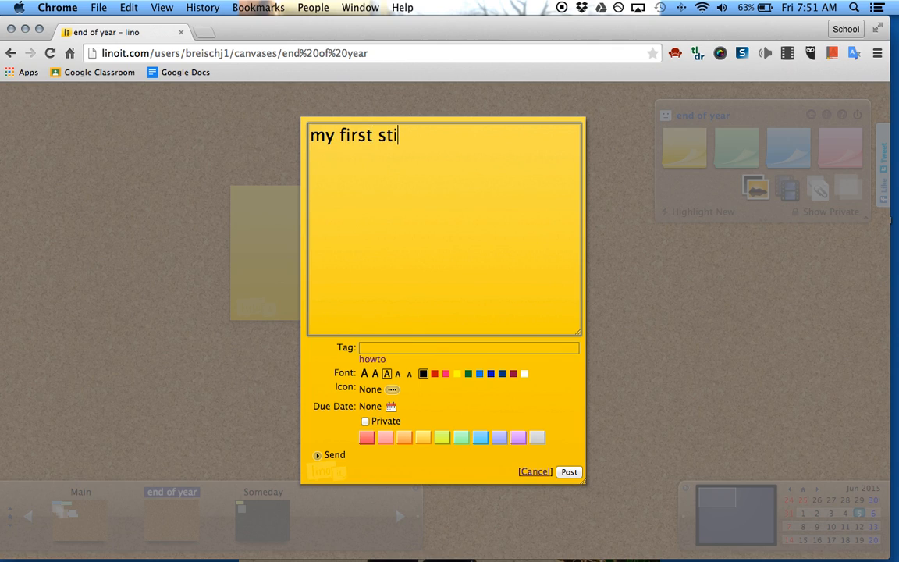
text(cky)
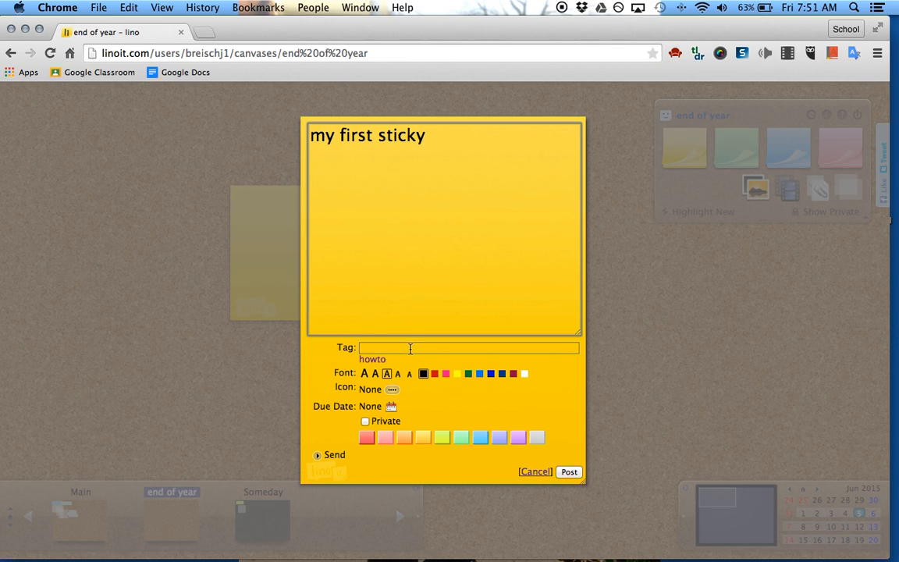
text(first)
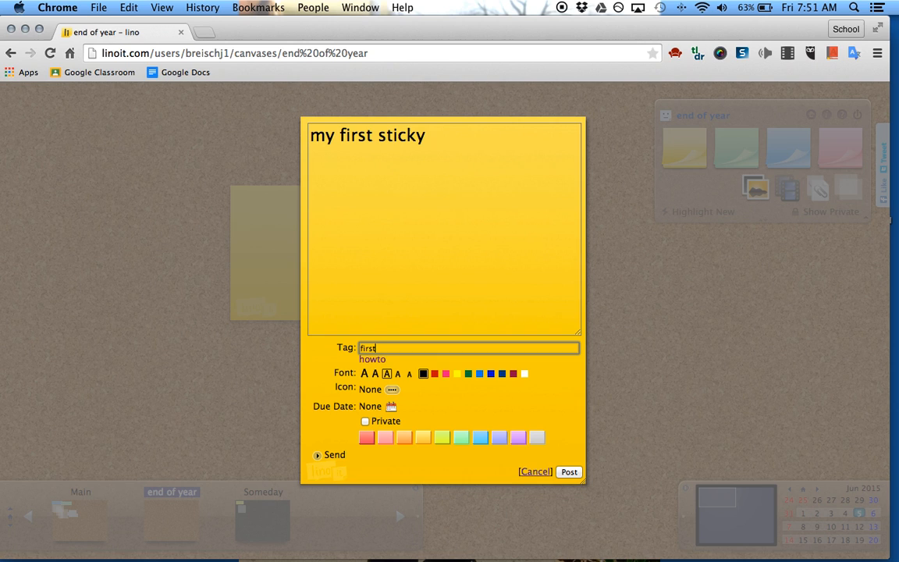
mouse_move(429, 438)
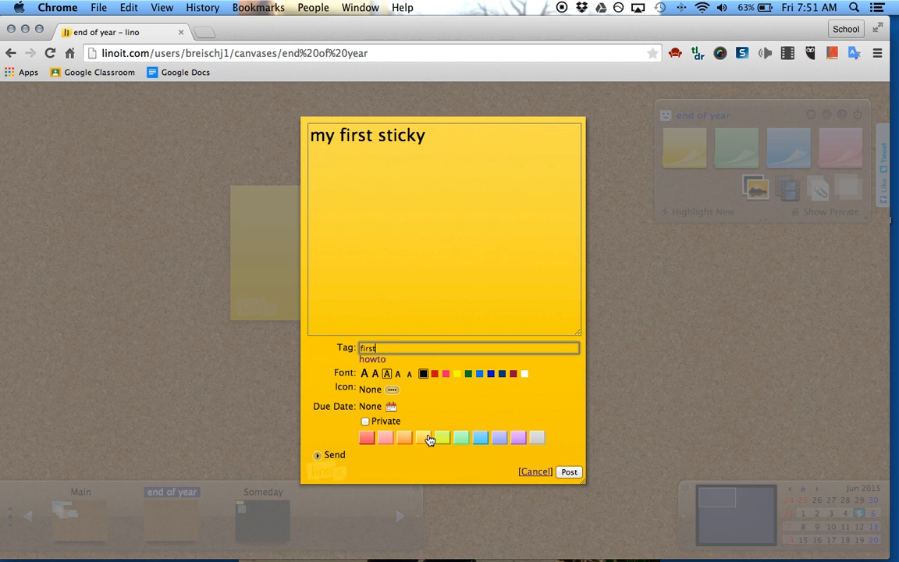
click(534, 471)
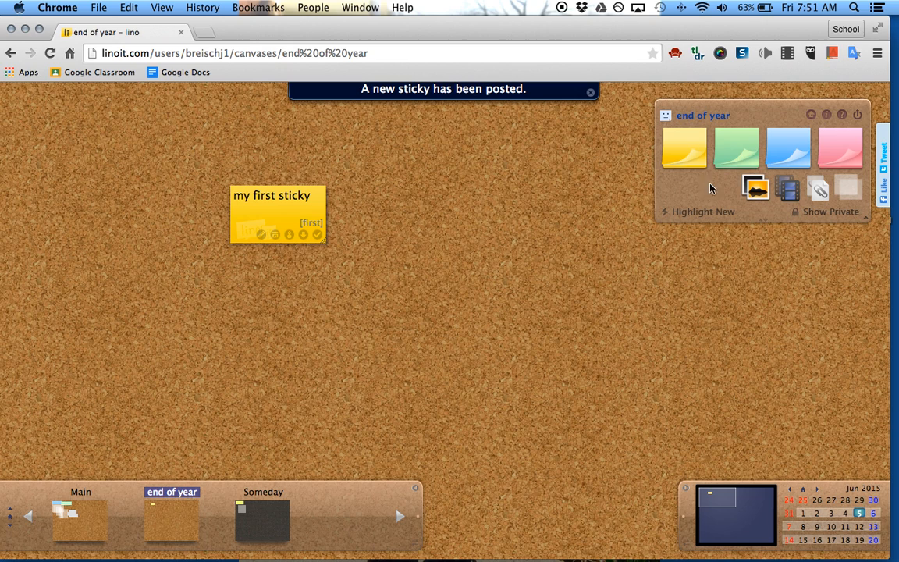
Post a green sticky reading 'second sticky' tagged 'first'.
click(735, 147)
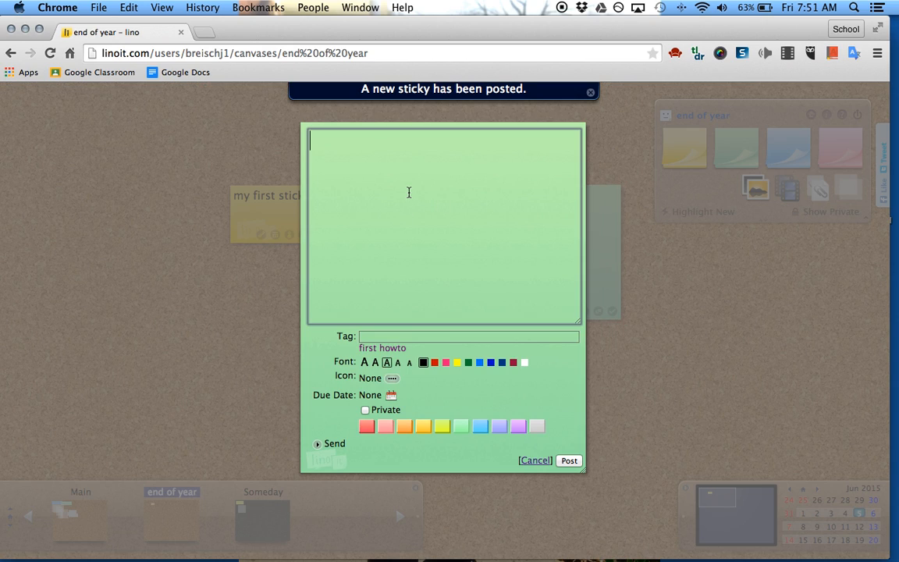
text(sed)
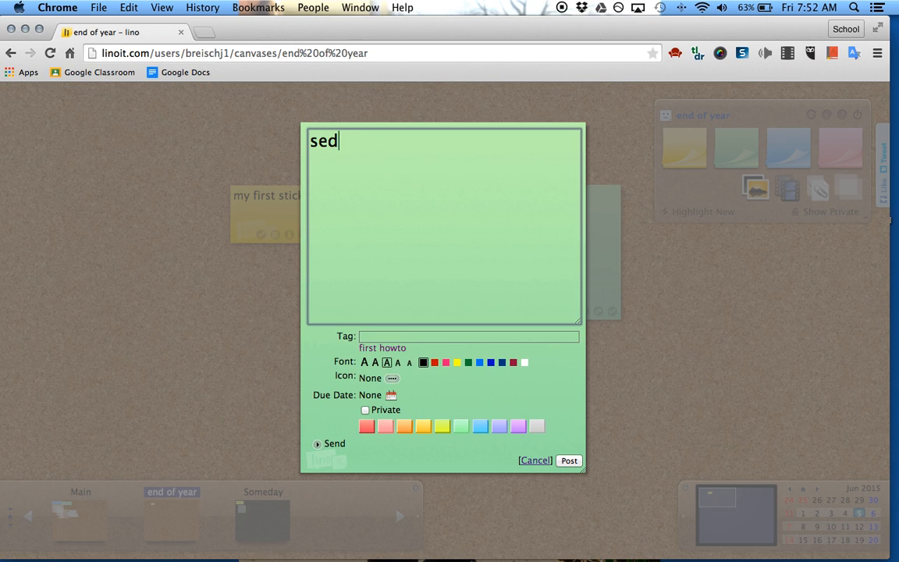
text(second sticy)
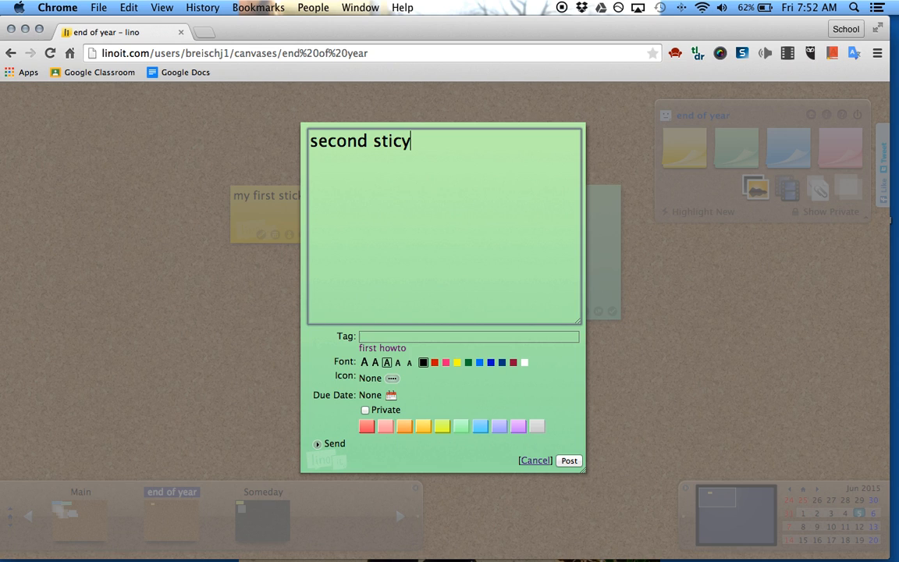
text(ky)
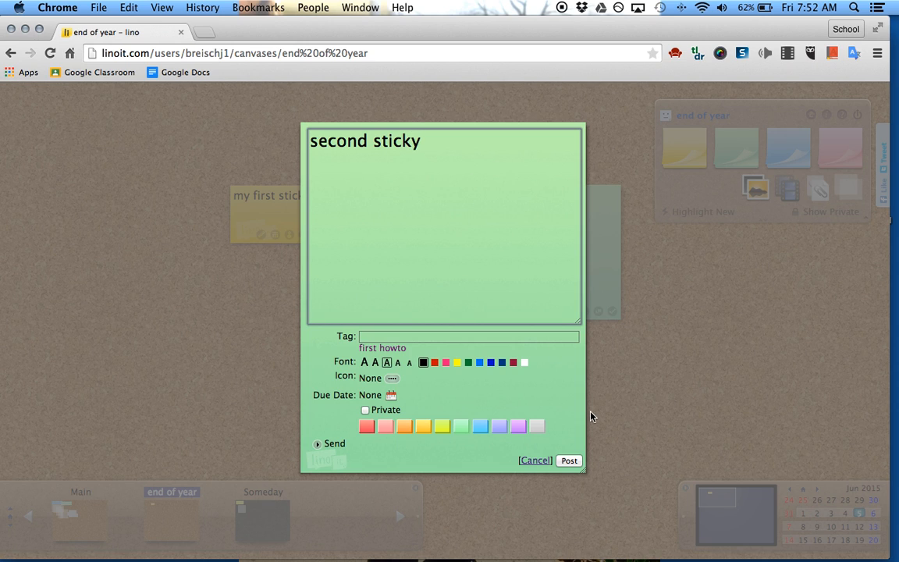
text(fir)
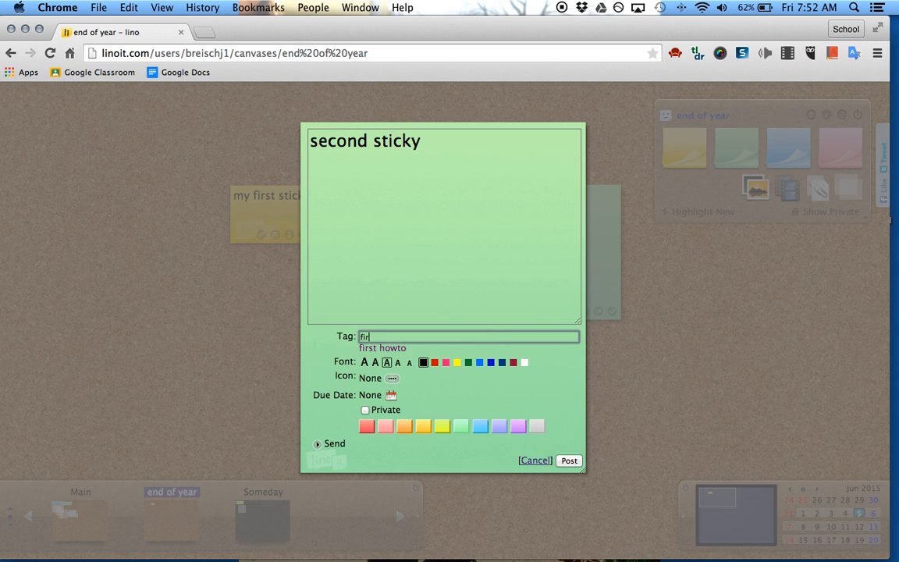
click(569, 461)
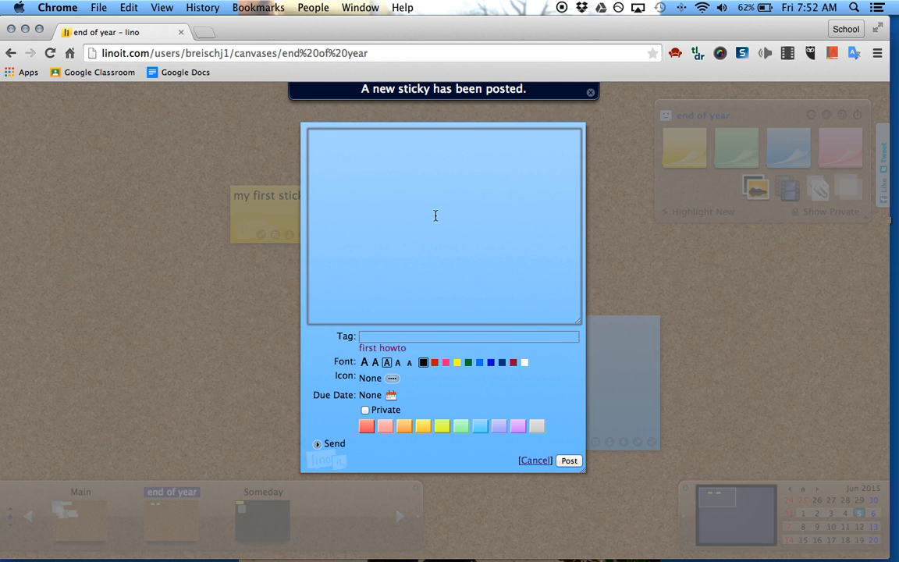
Post a blue 'third sticky' and drag it below the other two.
text(thir)
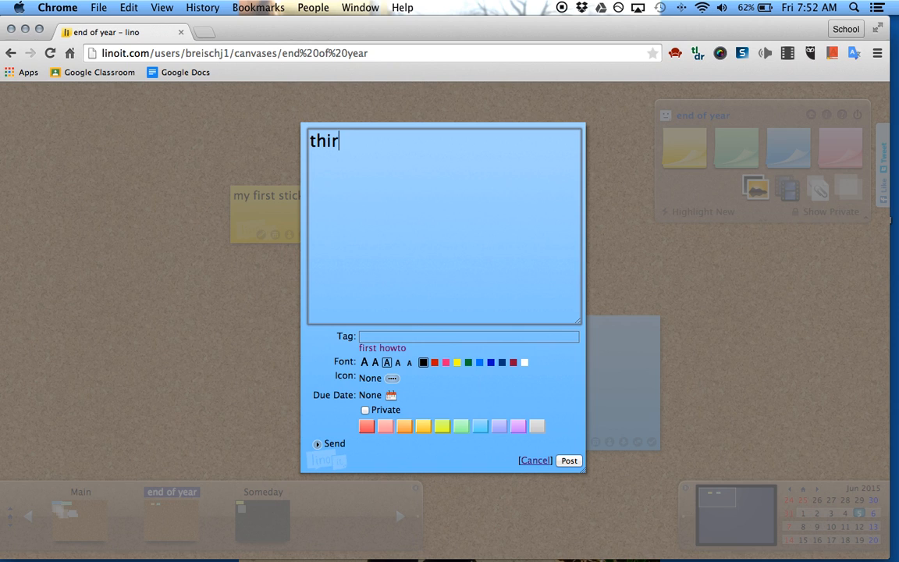
text(d sticky)
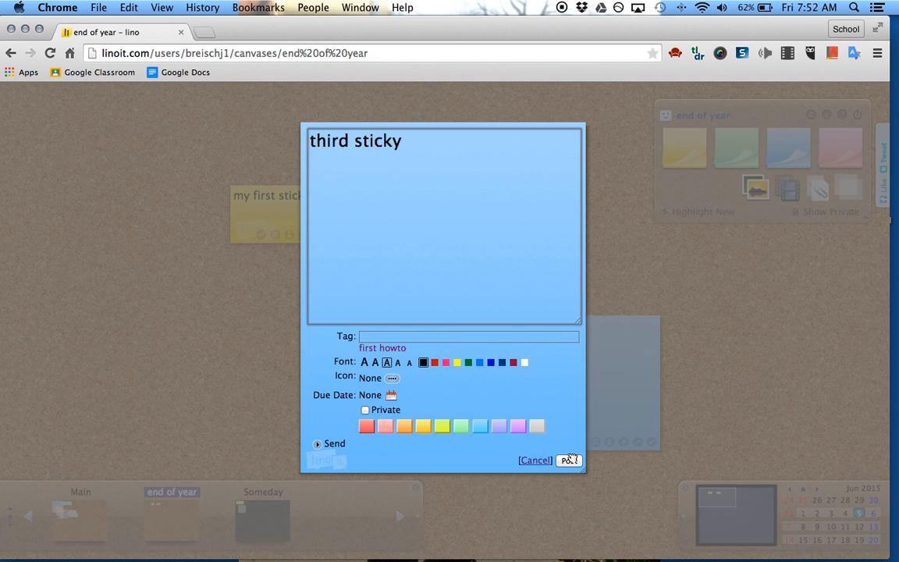
click(569, 460)
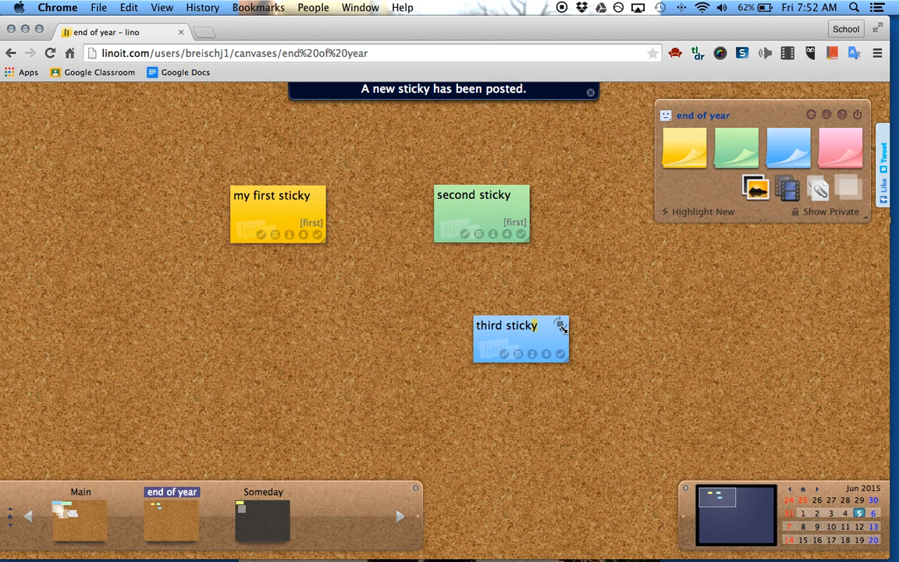
drag(521, 339, 379, 360)
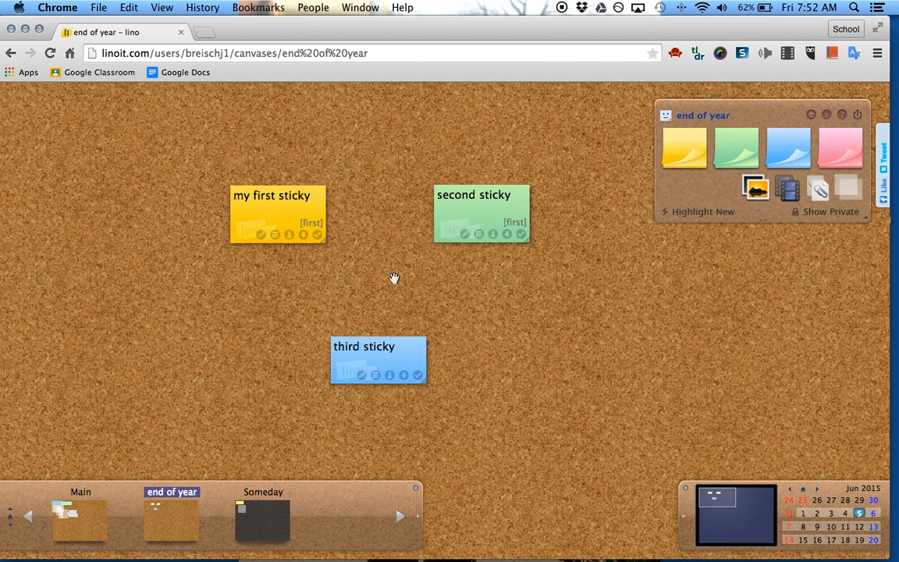
mouse_move(531, 223)
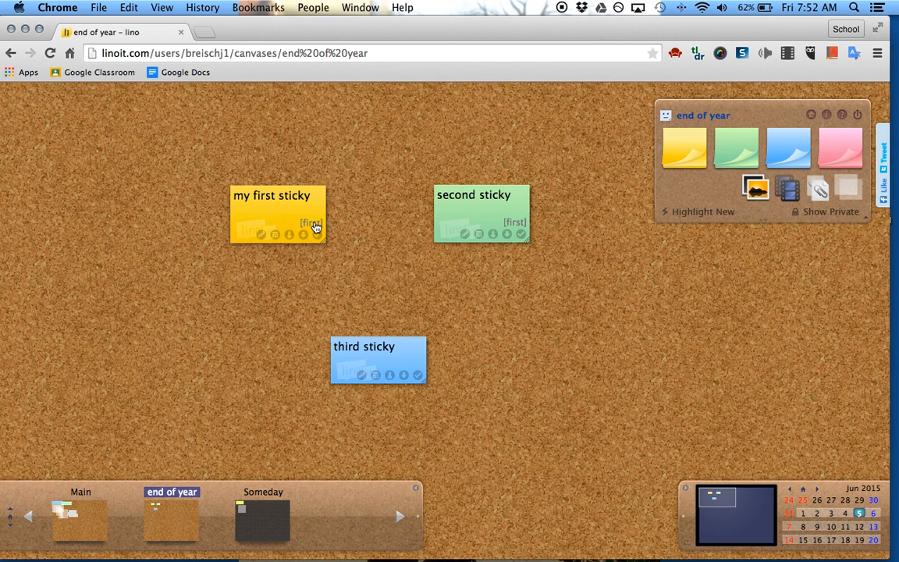
mouse_move(261, 221)
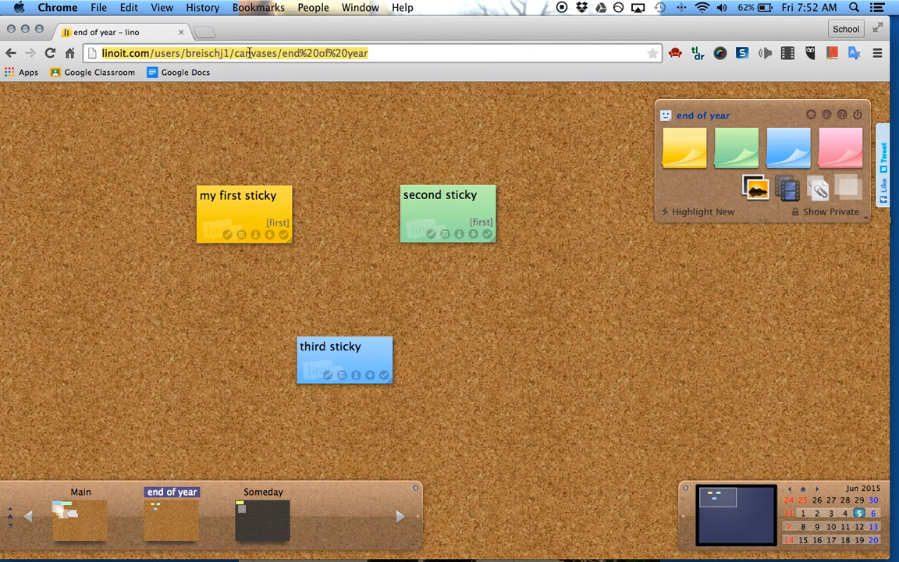
mouse_move(312, 199)
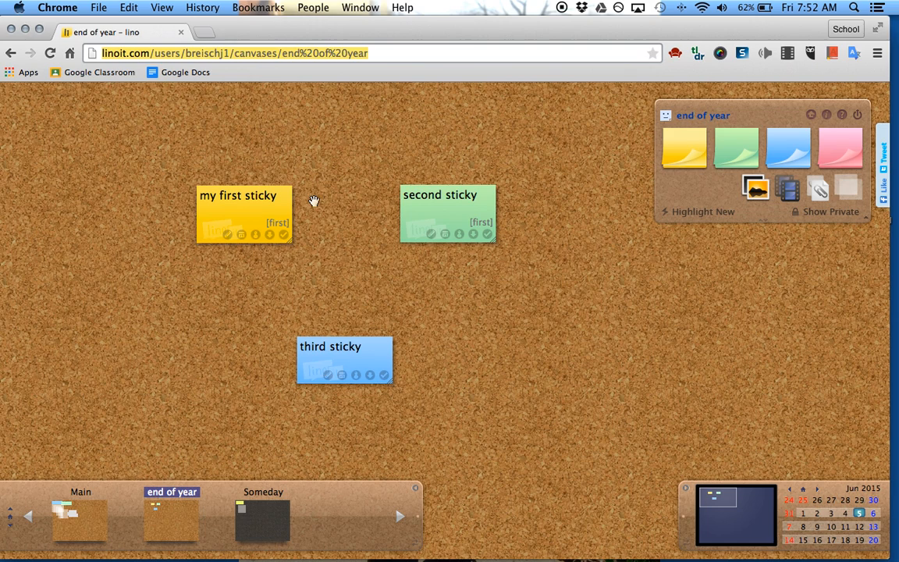
mouse_move(546, 379)
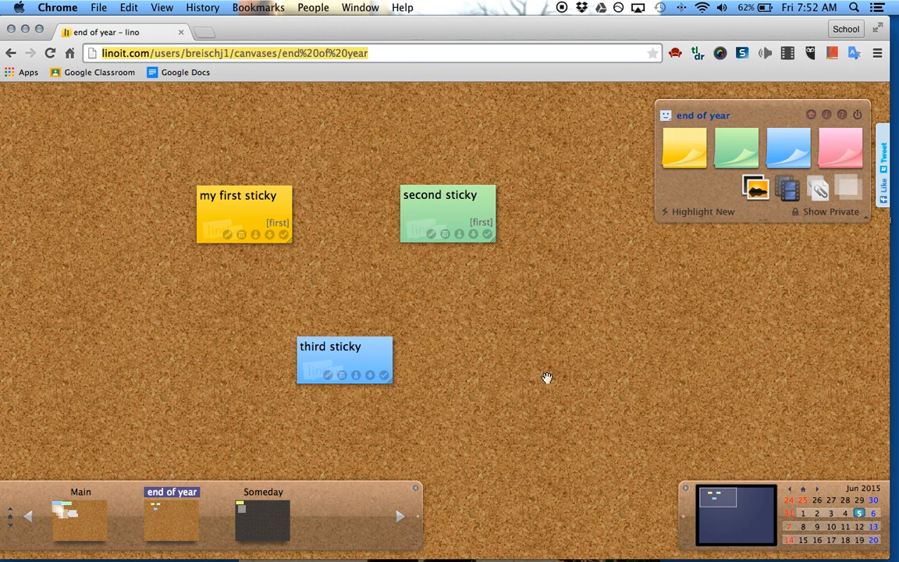
mouse_move(622, 164)
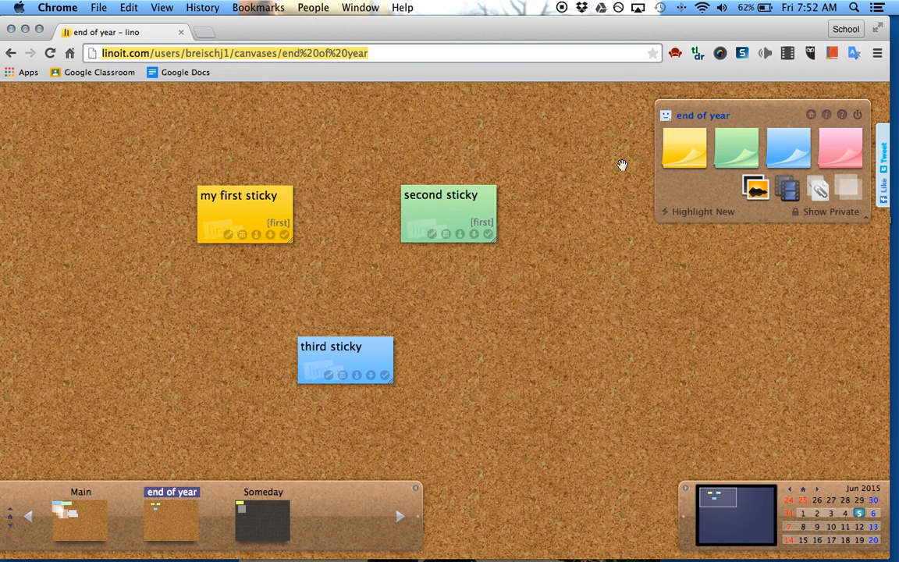
mouse_move(309, 196)
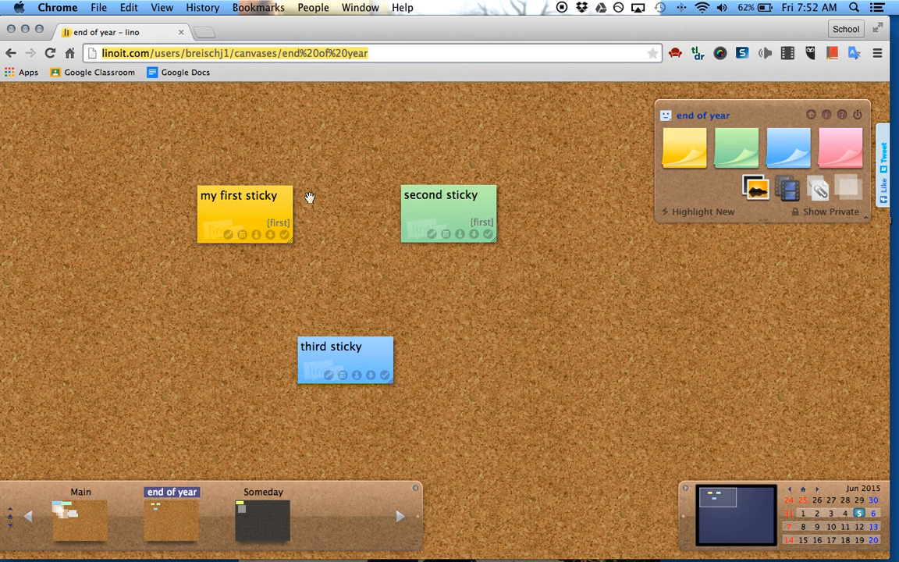
mouse_move(278, 226)
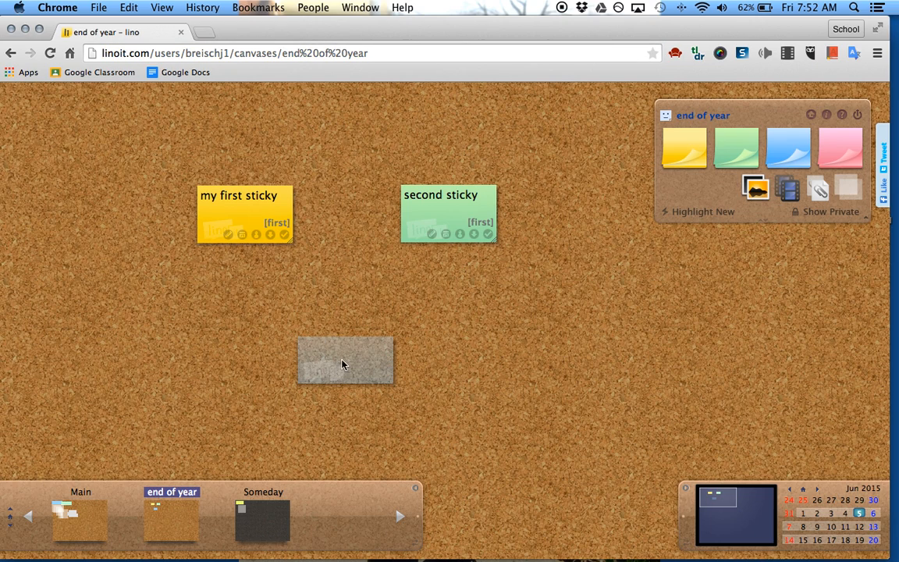
mouse_move(701, 349)
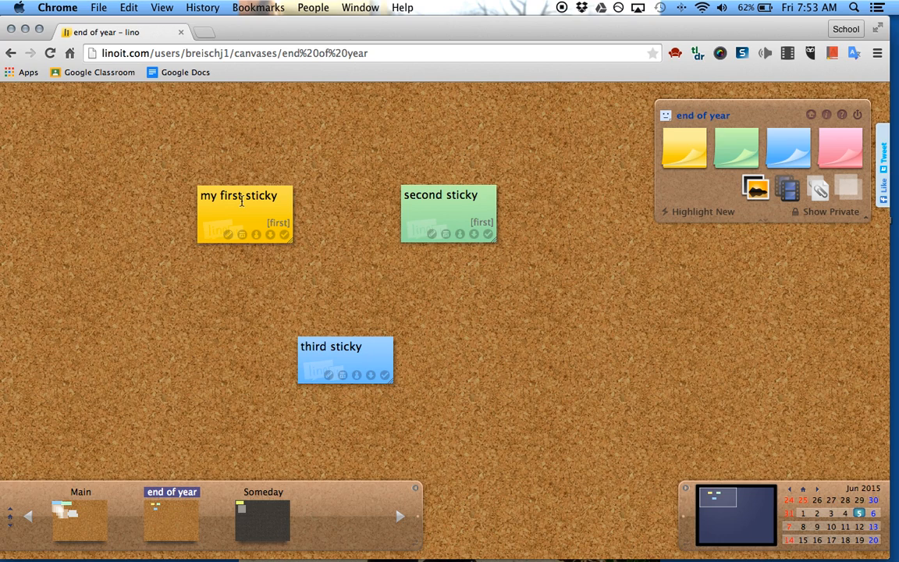
mouse_move(293, 228)
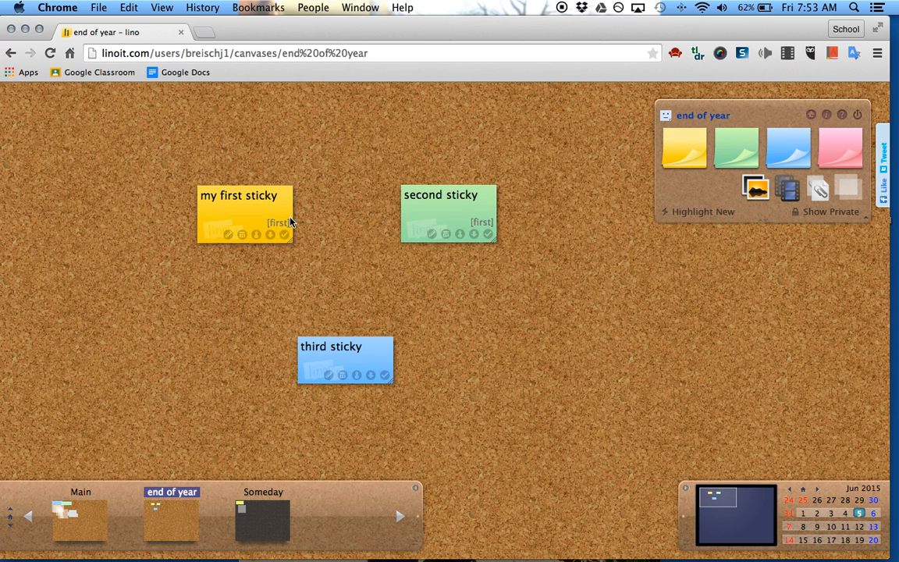
mouse_move(292, 212)
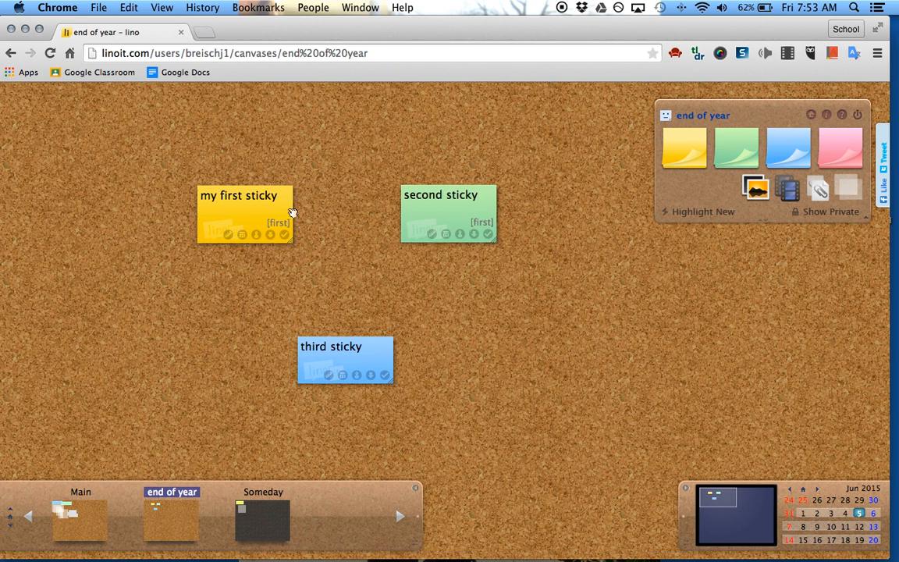
mouse_move(460, 221)
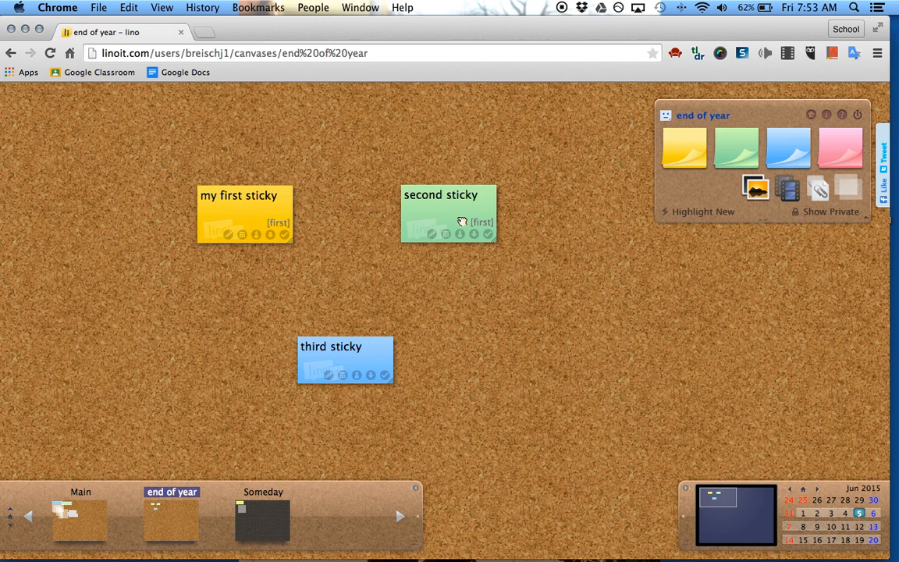
Post a pink sticky reading 'asdfasdf' tagged 'second'.
click(840, 147)
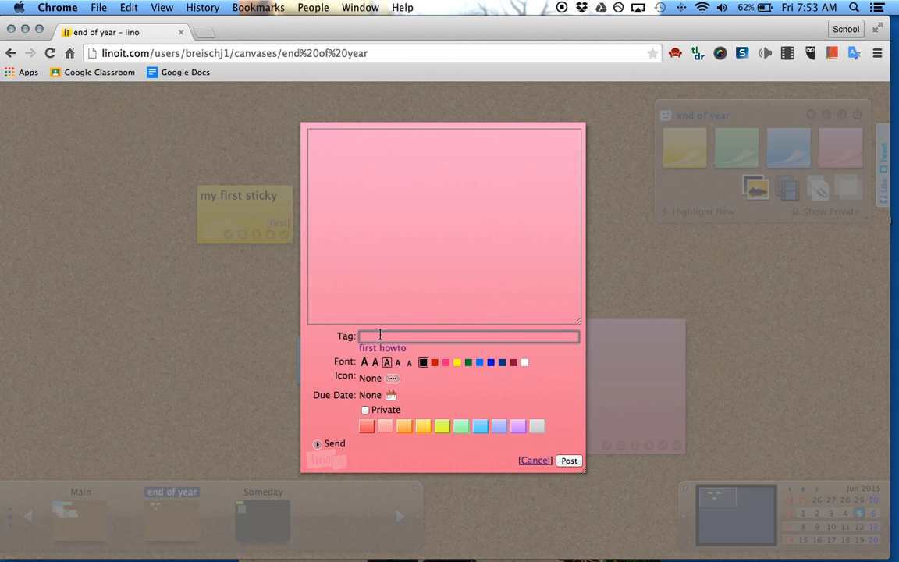
text(sed)
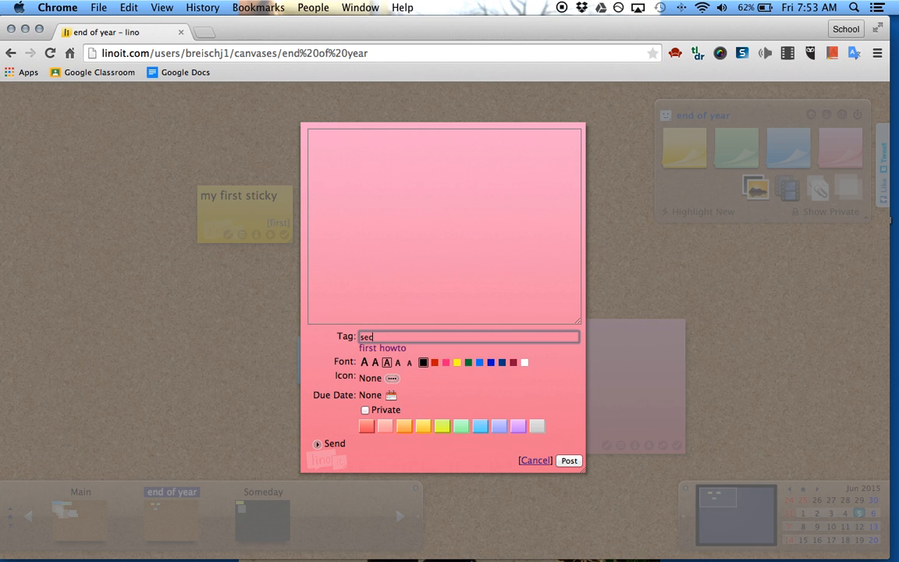
text(asdfasdf)
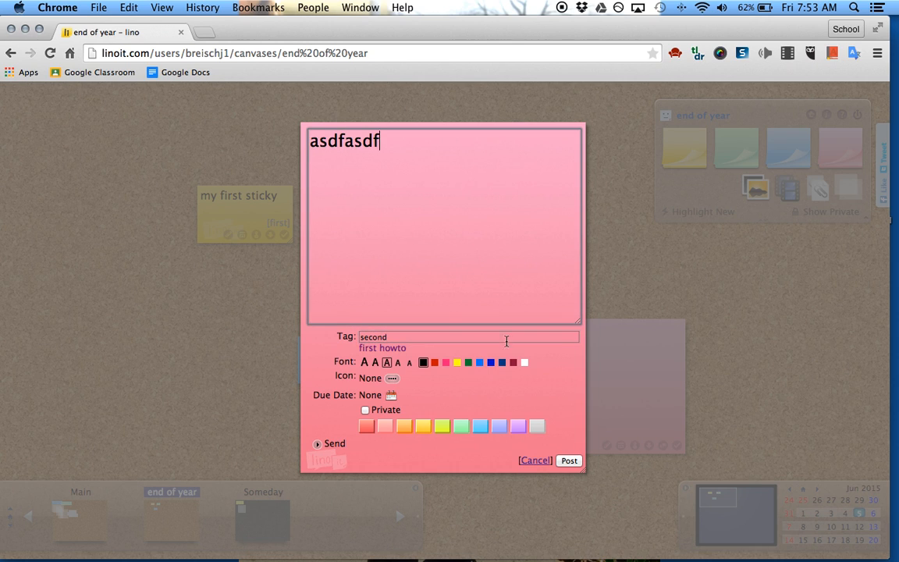
click(569, 460)
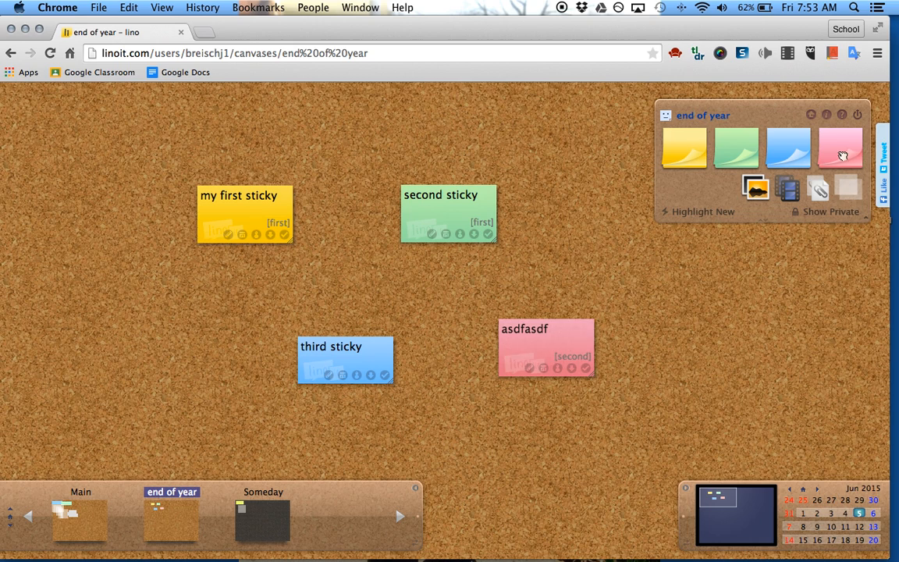
Post another pink sticky reading 'second' with the existing 'second' tag.
click(840, 148)
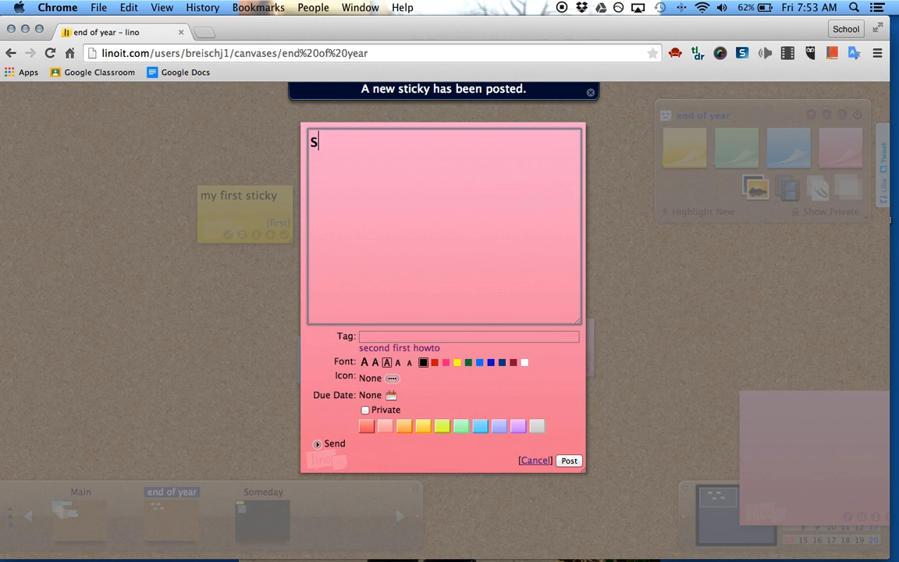
text(econd)
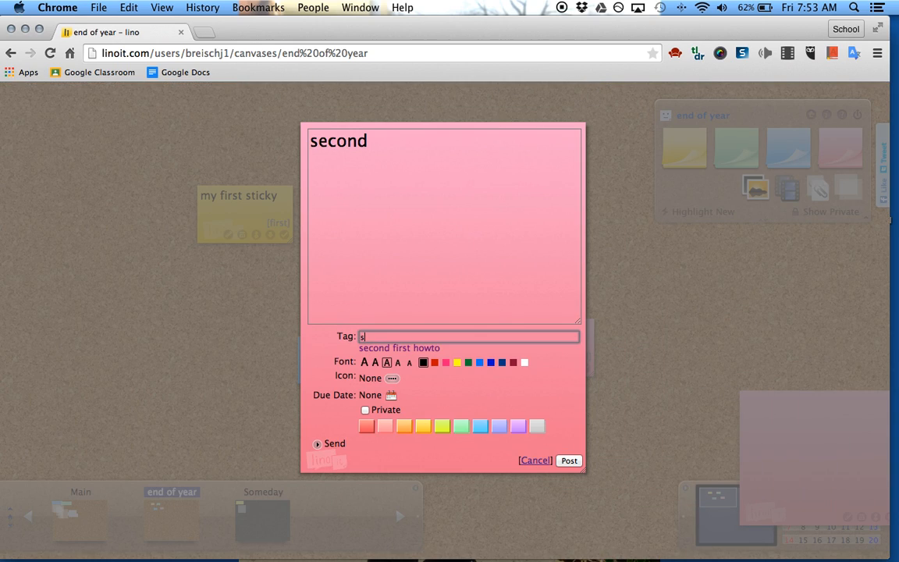
text(econd)
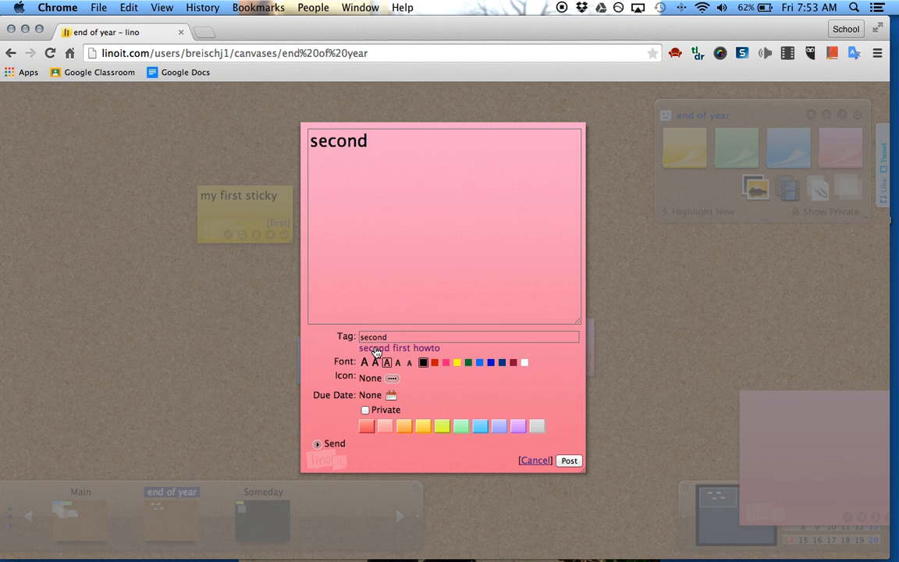
click(569, 459)
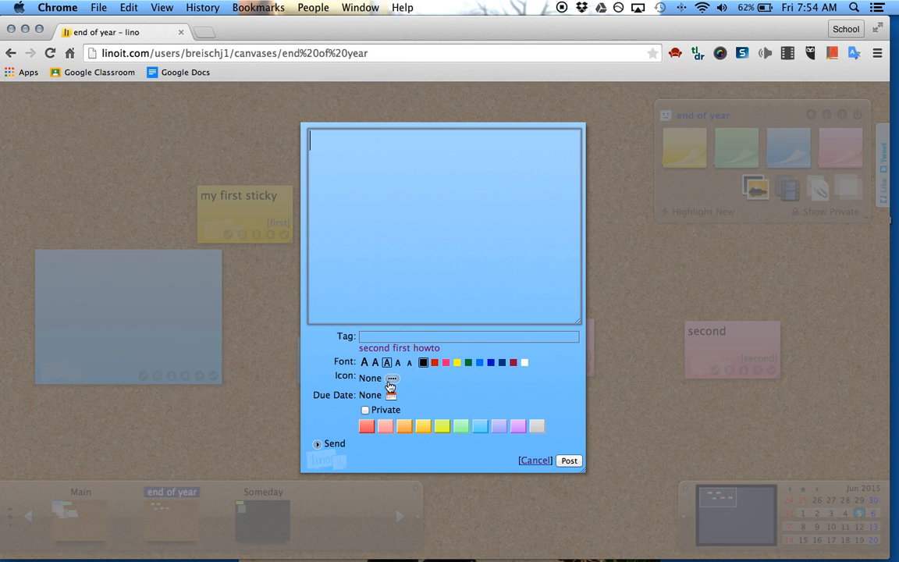
Post a blank yellow sticky and drag it into place left of the third sticky.
click(423, 426)
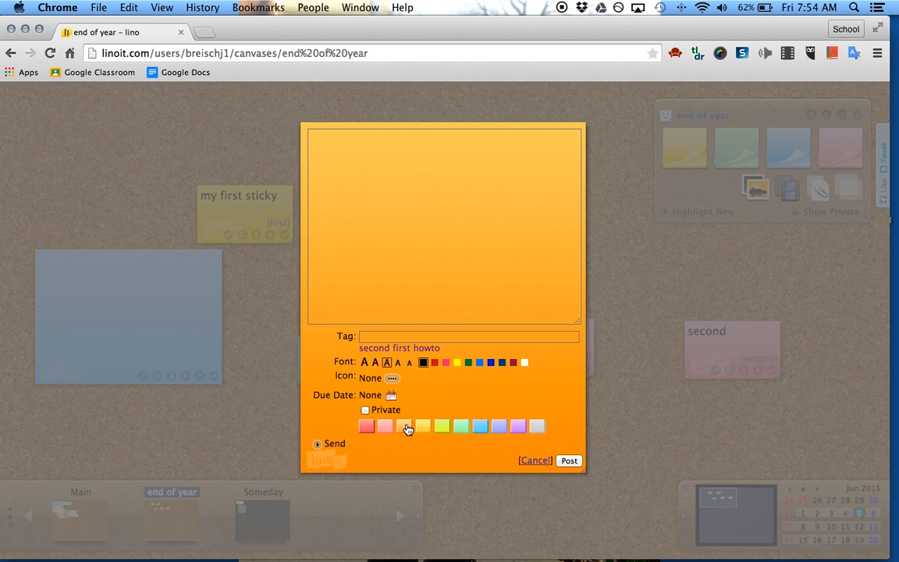
click(423, 426)
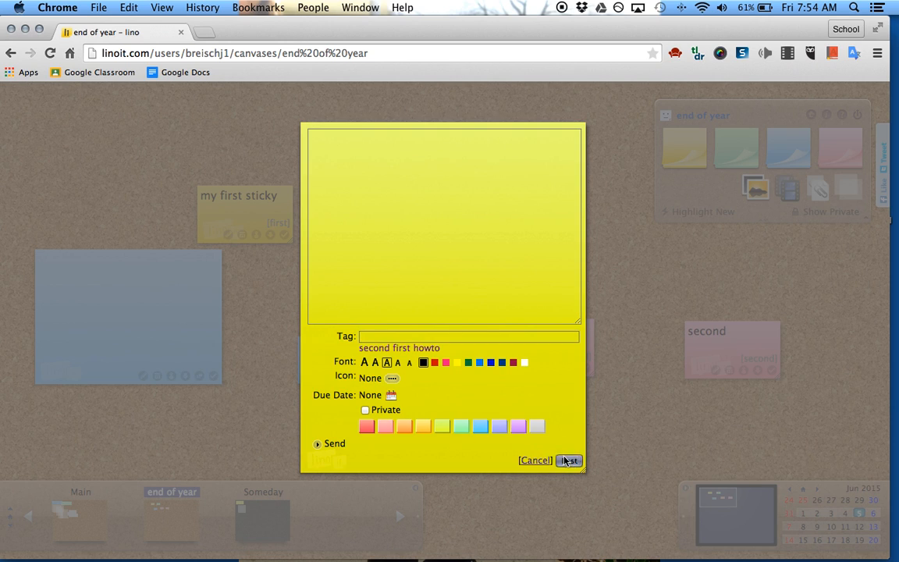
click(569, 460)
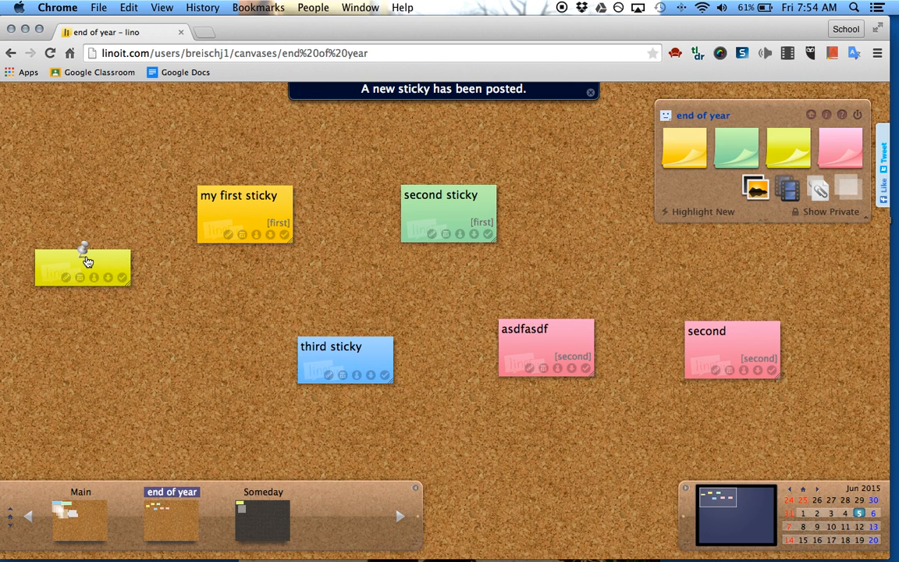
drag(84, 267, 133, 333)
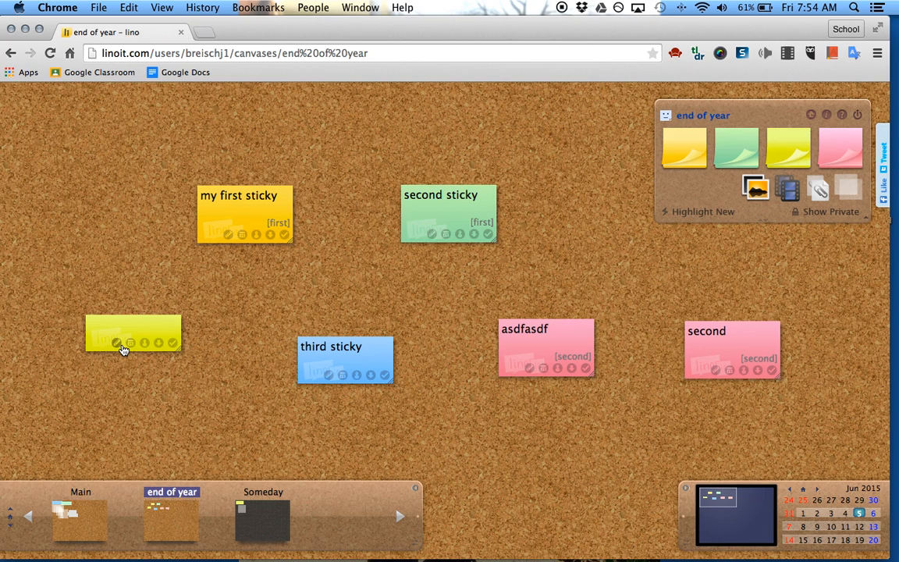
mouse_move(144, 343)
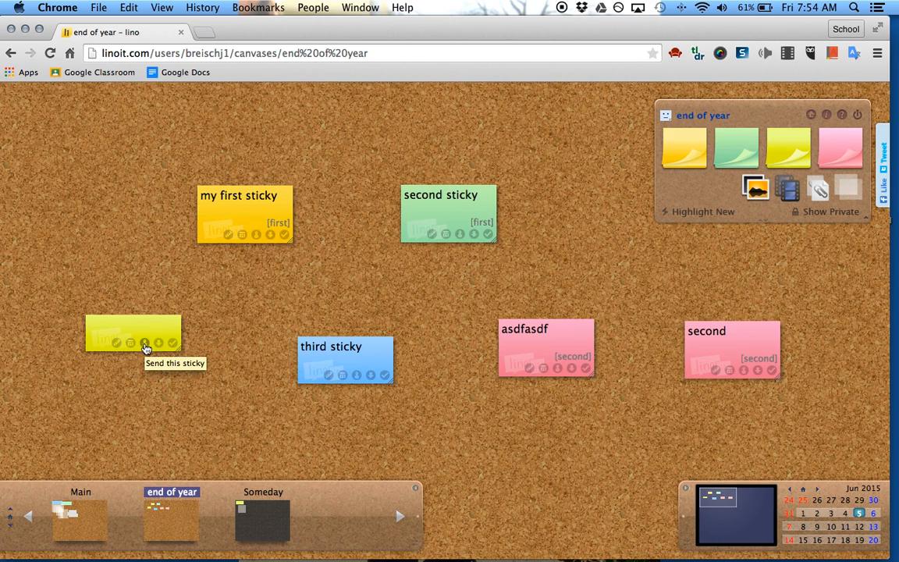
mouse_move(169, 343)
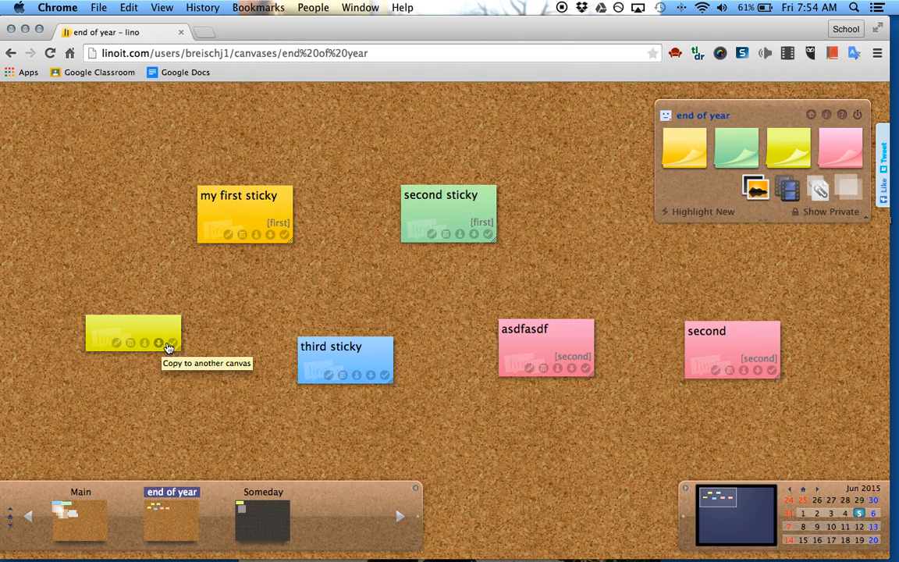
mouse_move(171, 343)
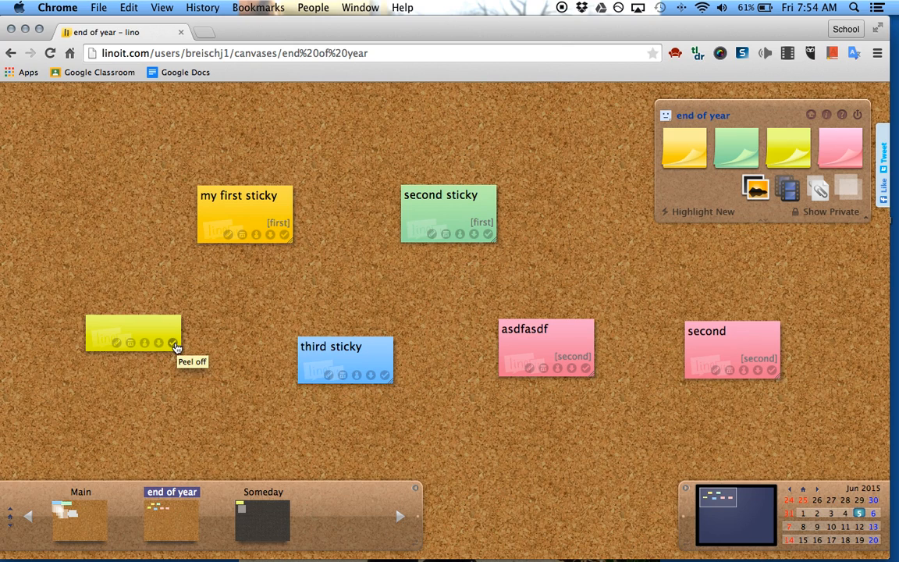
mouse_move(159, 344)
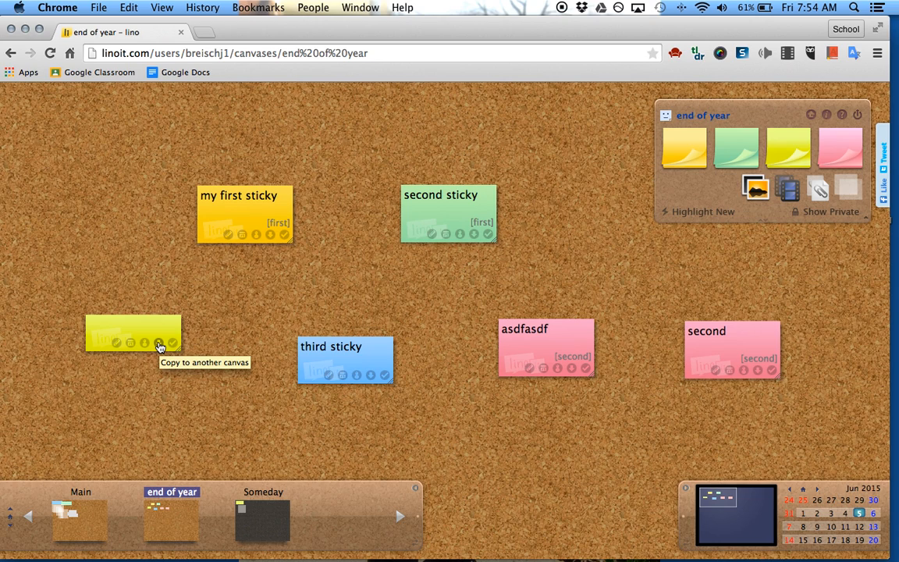
mouse_move(107, 516)
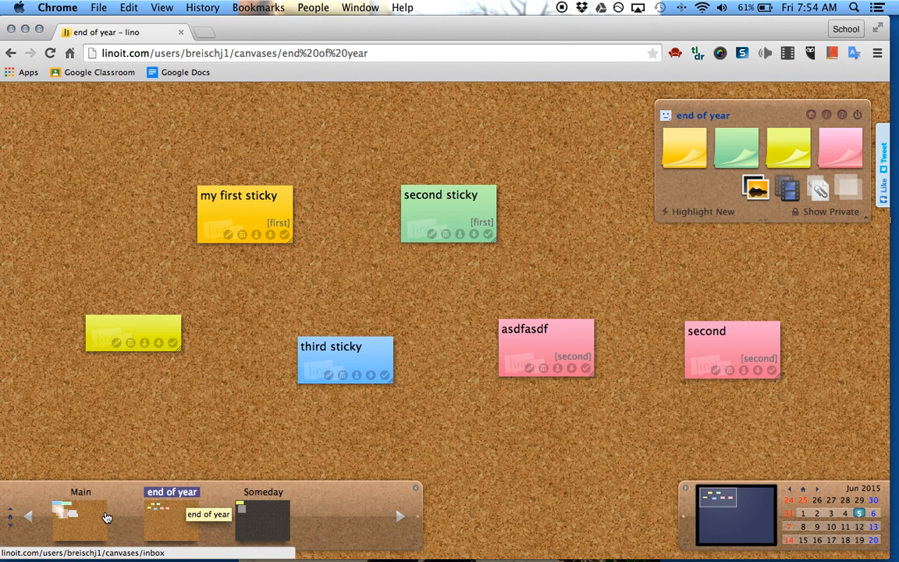
mouse_move(150, 332)
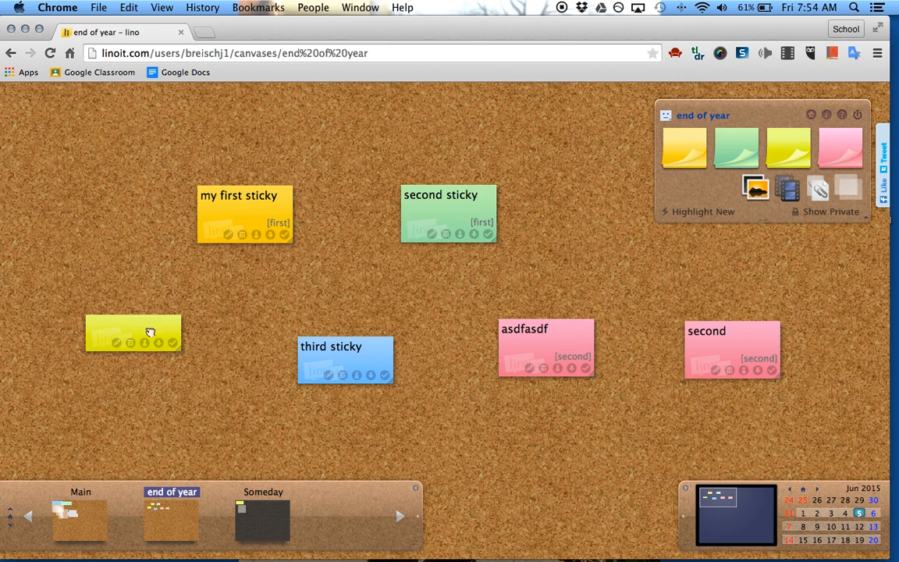
mouse_move(162, 377)
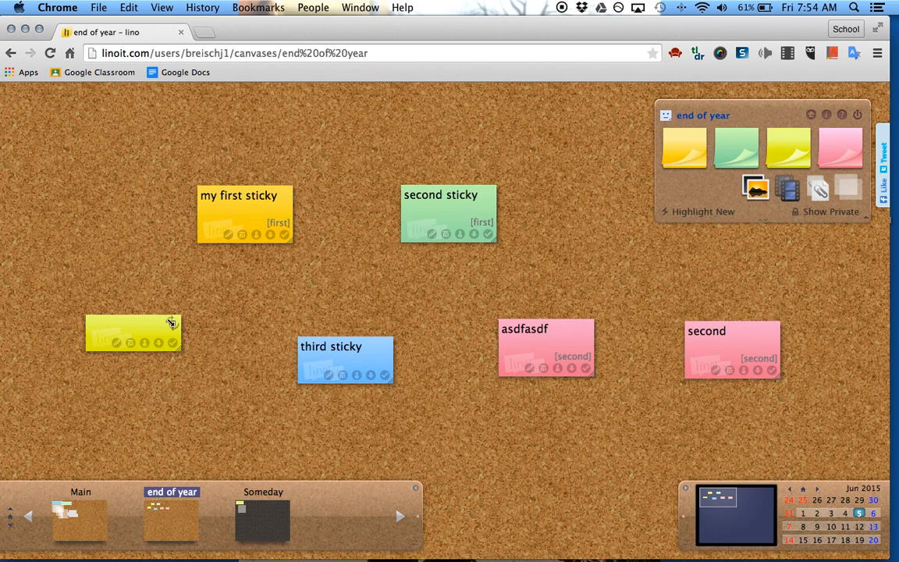
mouse_move(144, 343)
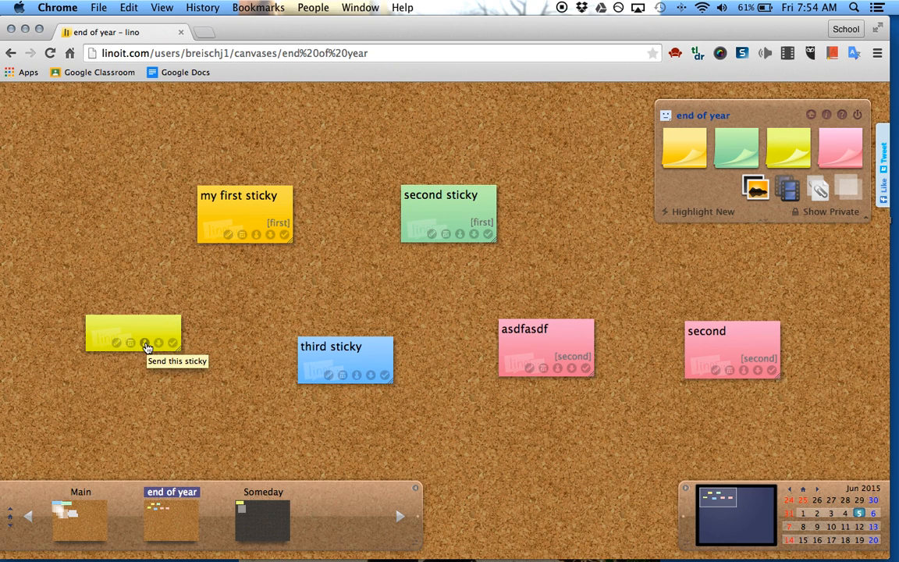
click(145, 343)
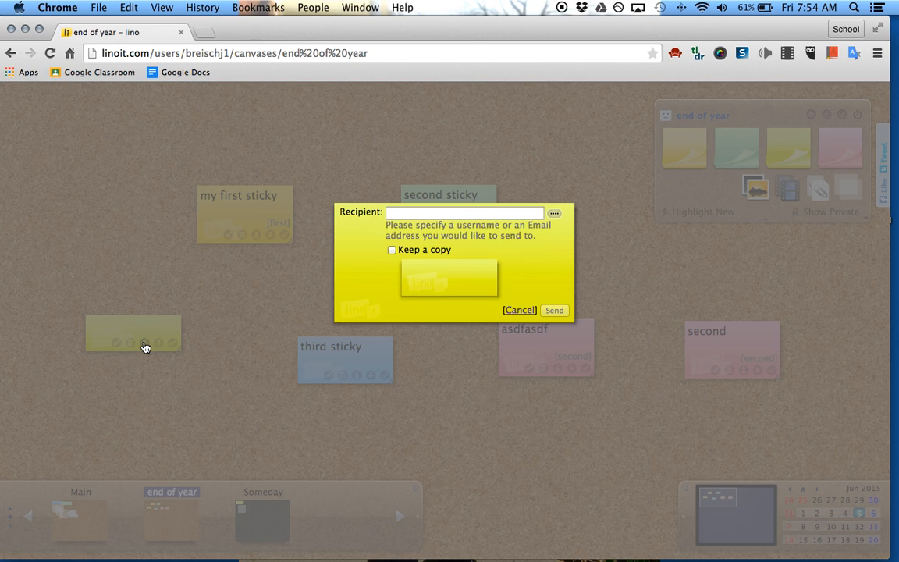
mouse_move(548, 299)
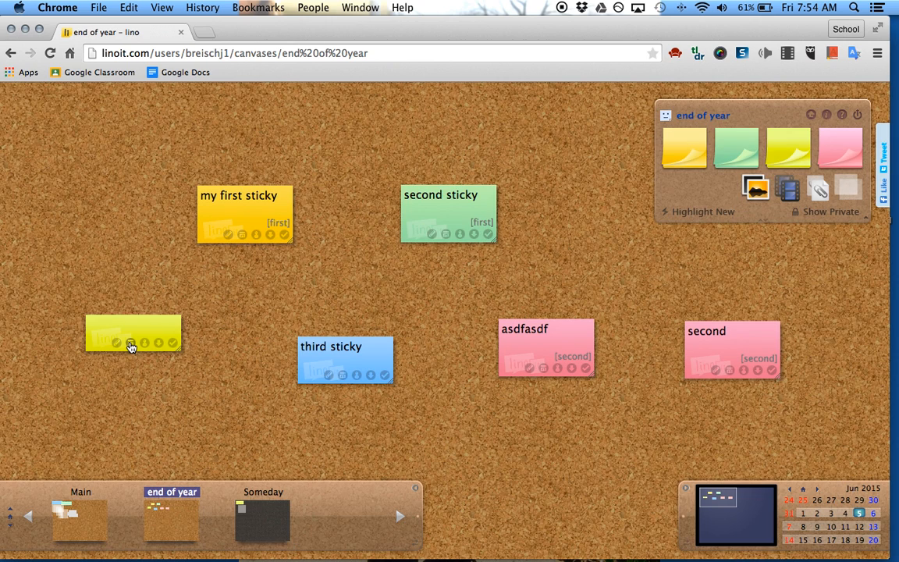
mouse_move(131, 344)
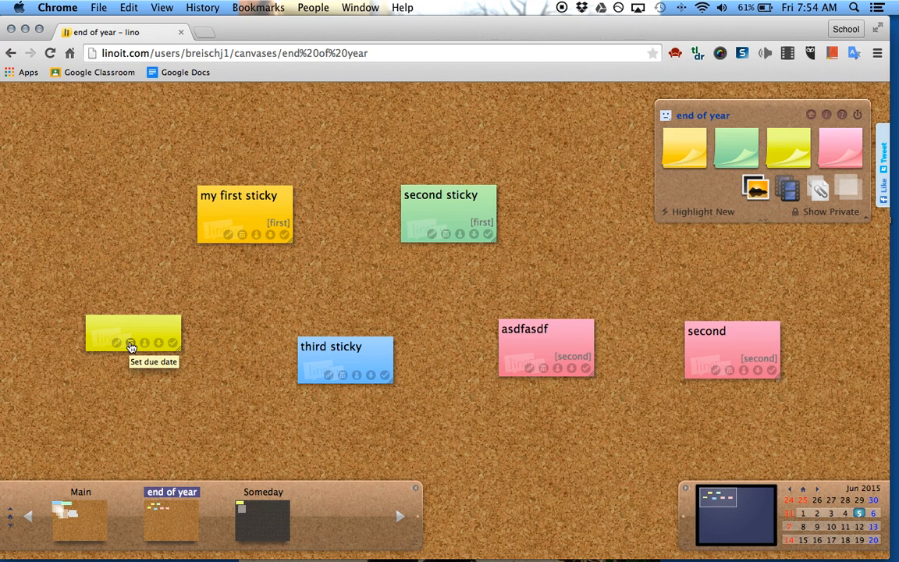
mouse_move(115, 343)
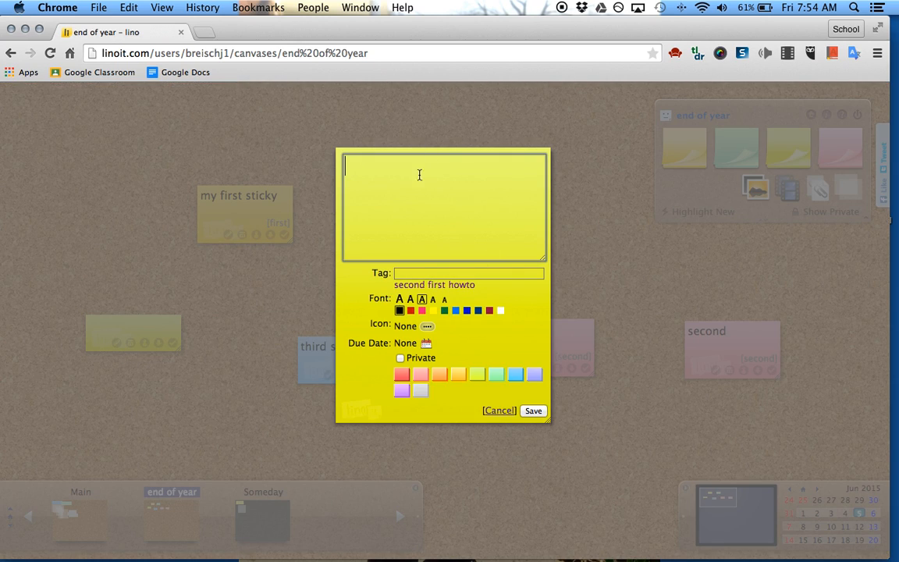
mouse_move(480, 400)
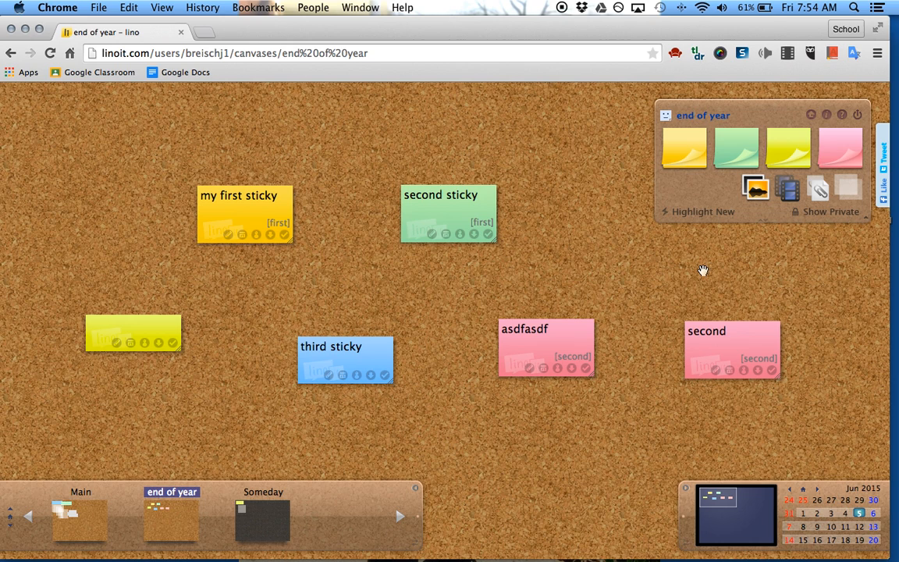
mouse_move(853, 197)
text(sldkfjsl)
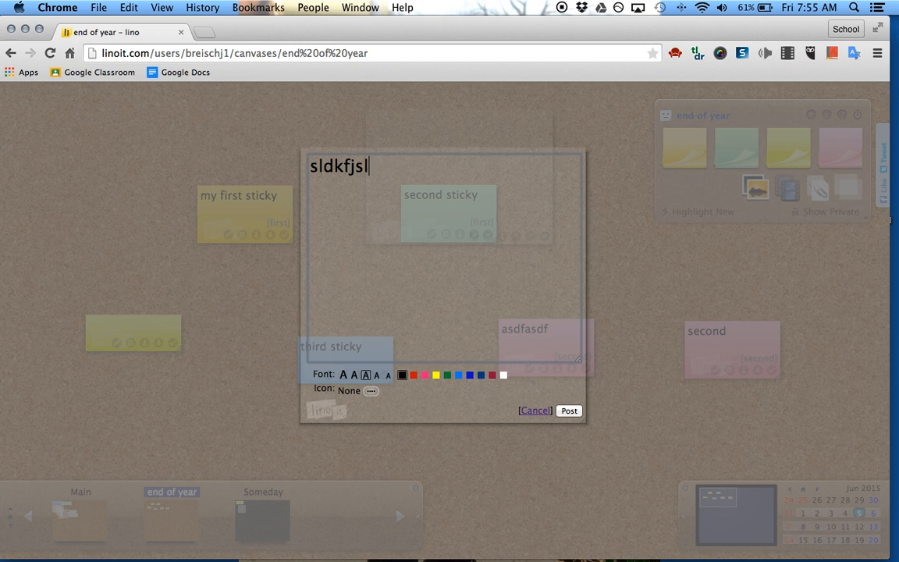
Post the transparent 'sldkfjslkjflks' sticky and move it left of 'my first sticky'.
click(535, 411)
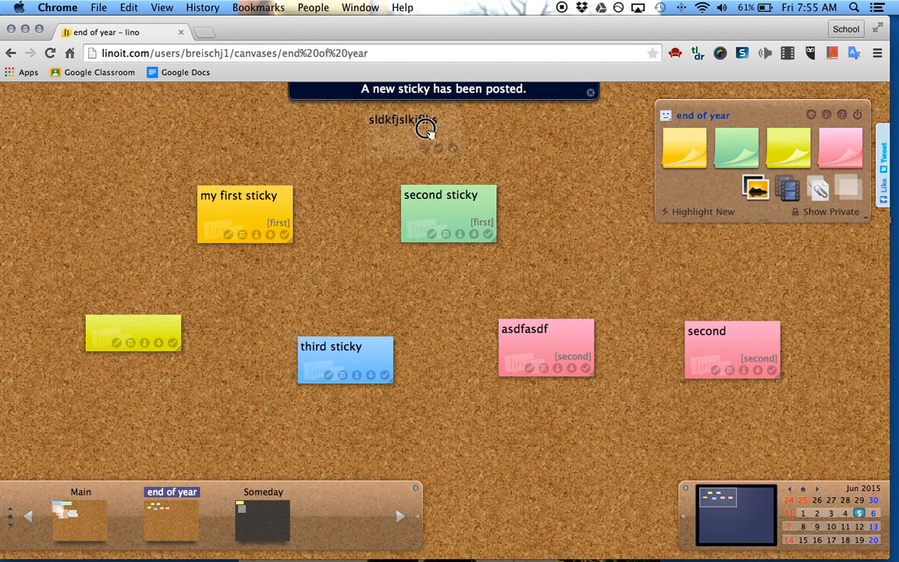
drag(402, 129, 102, 206)
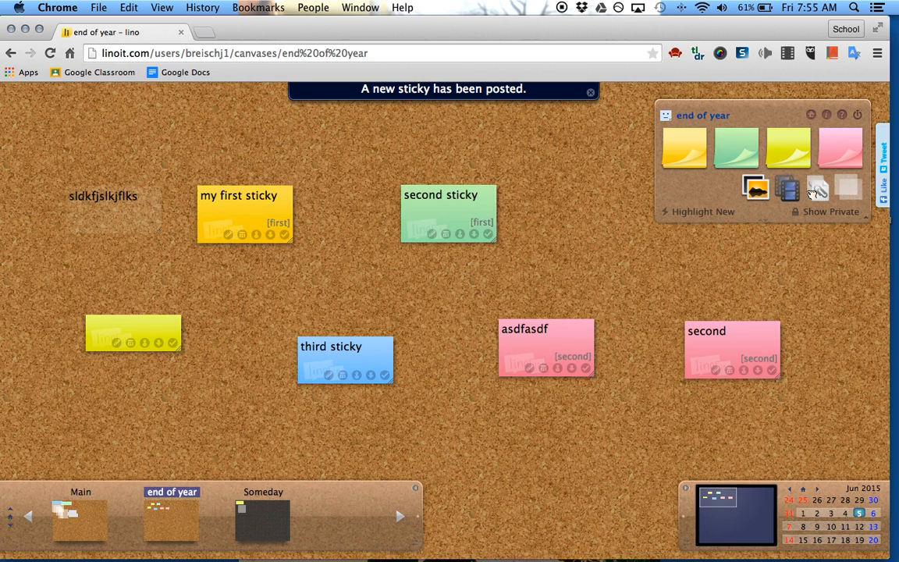
click(591, 92)
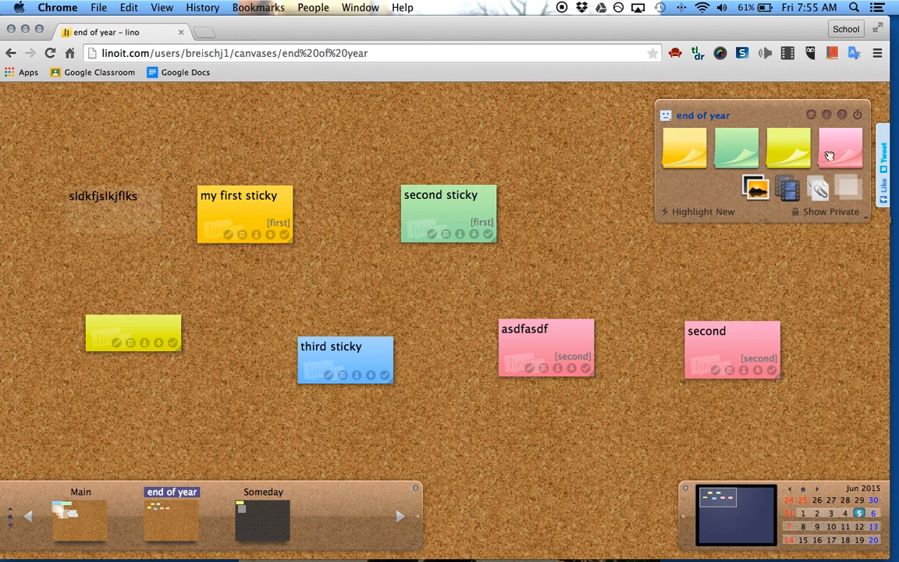
mouse_move(817, 189)
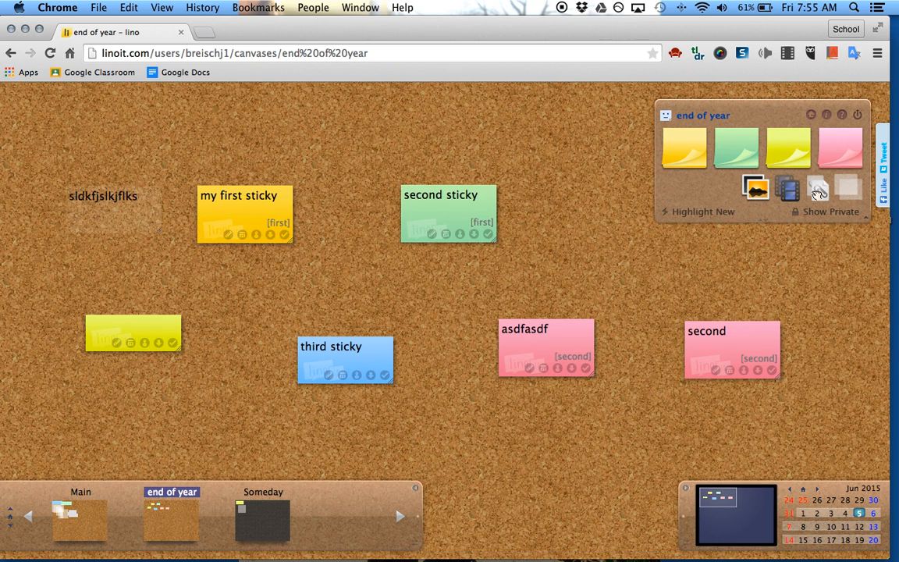
Add a photo sticky with the PowToon logo jpg beside 'second sticky'.
click(817, 187)
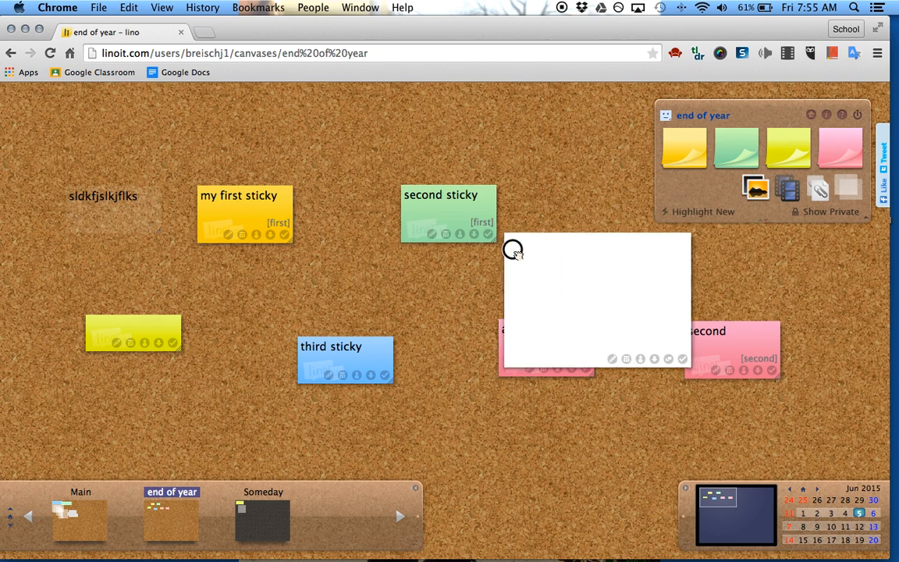
click(754, 187)
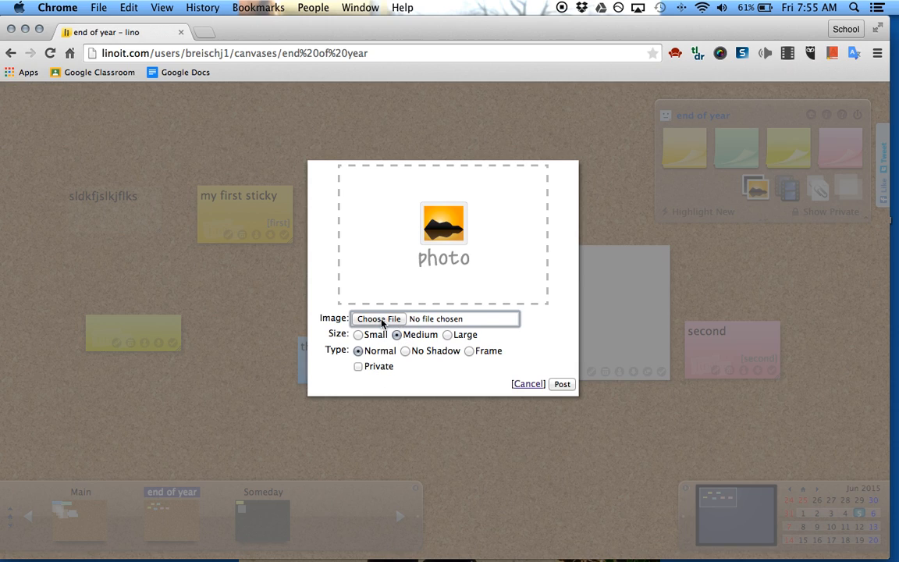
mouse_move(368, 338)
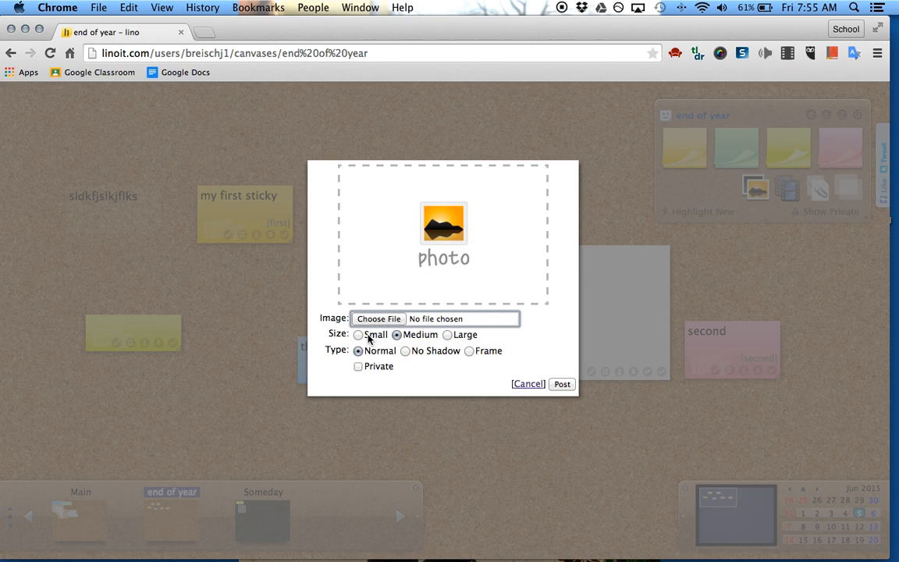
mouse_move(405, 356)
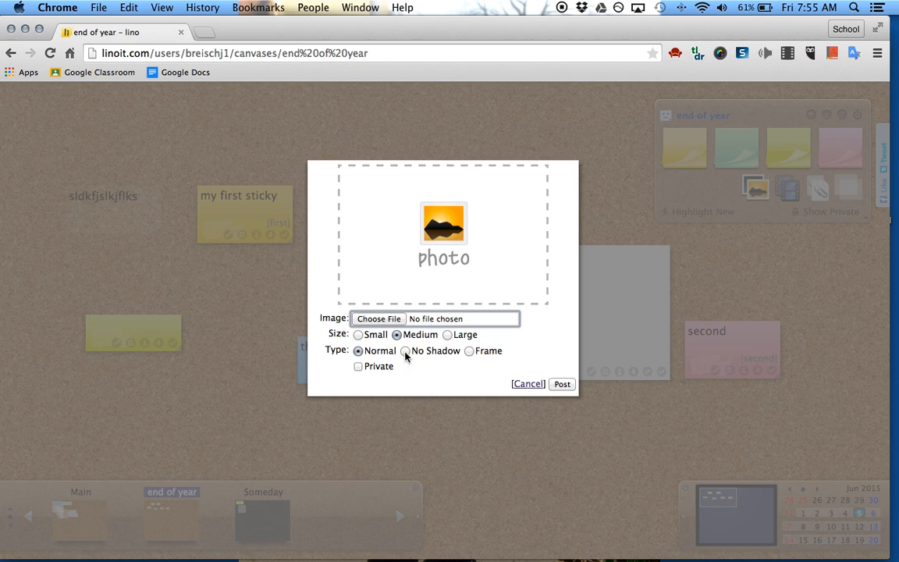
mouse_move(469, 353)
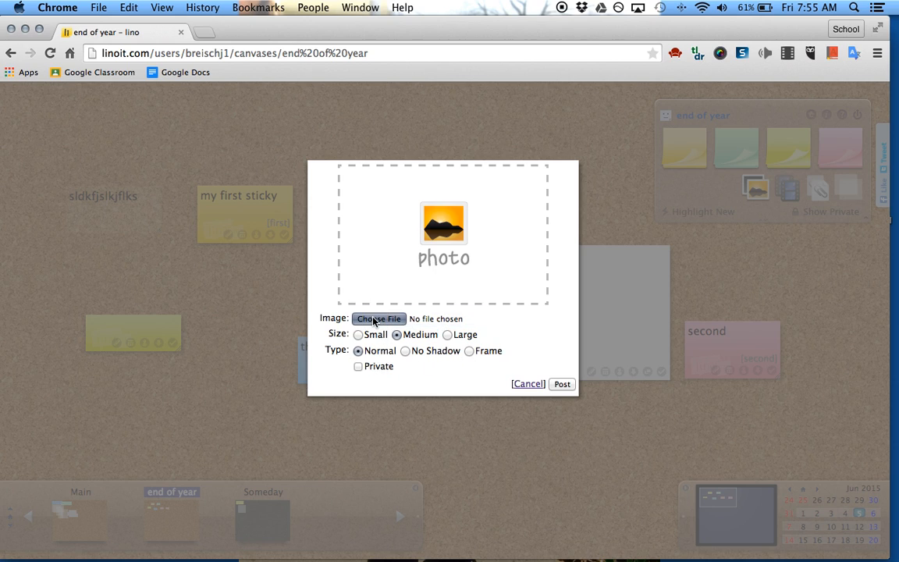
click(379, 318)
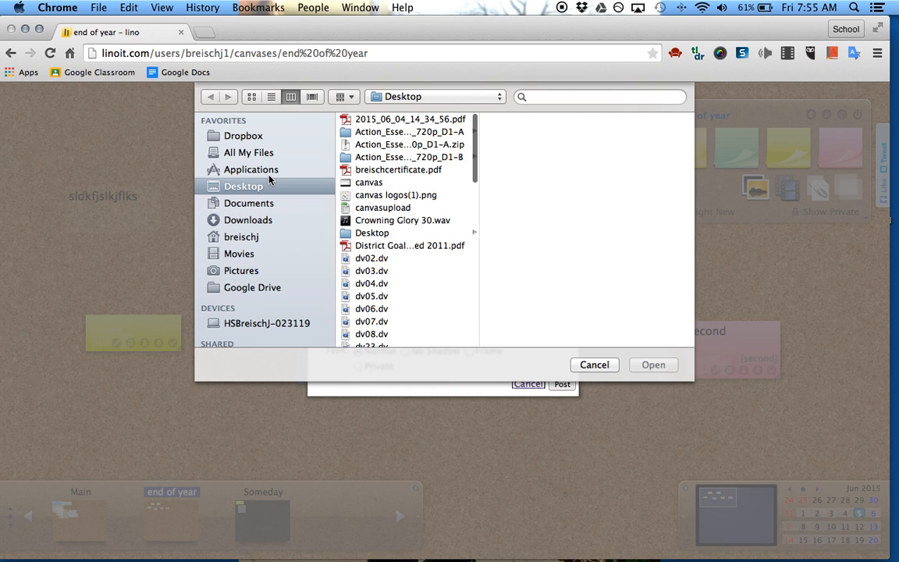
click(409, 227)
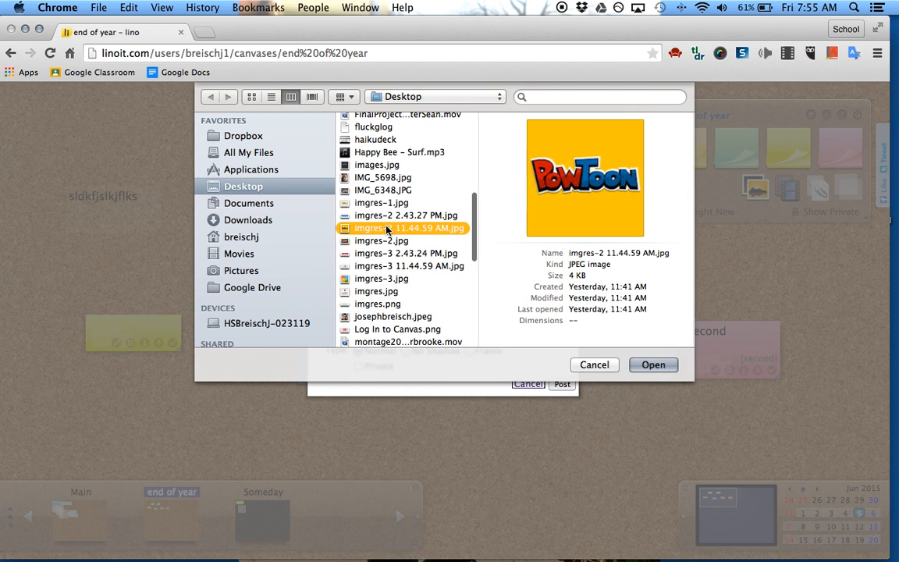
click(653, 365)
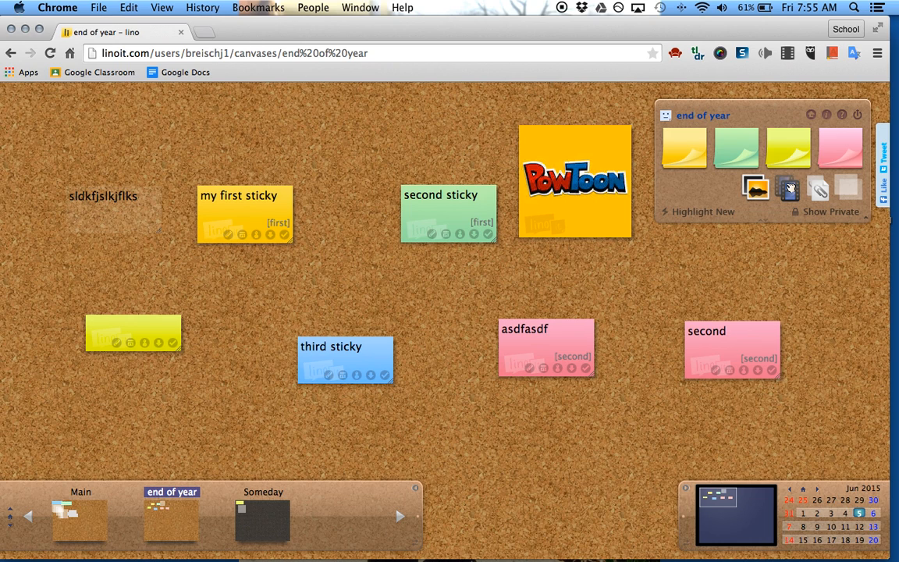
Open the video sticky form and cancel it without posting.
click(787, 187)
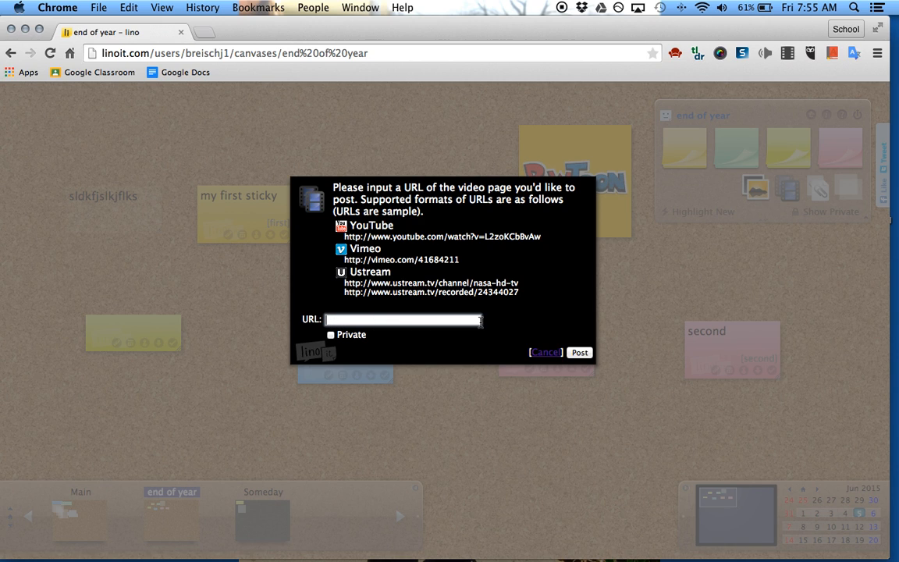
click(545, 352)
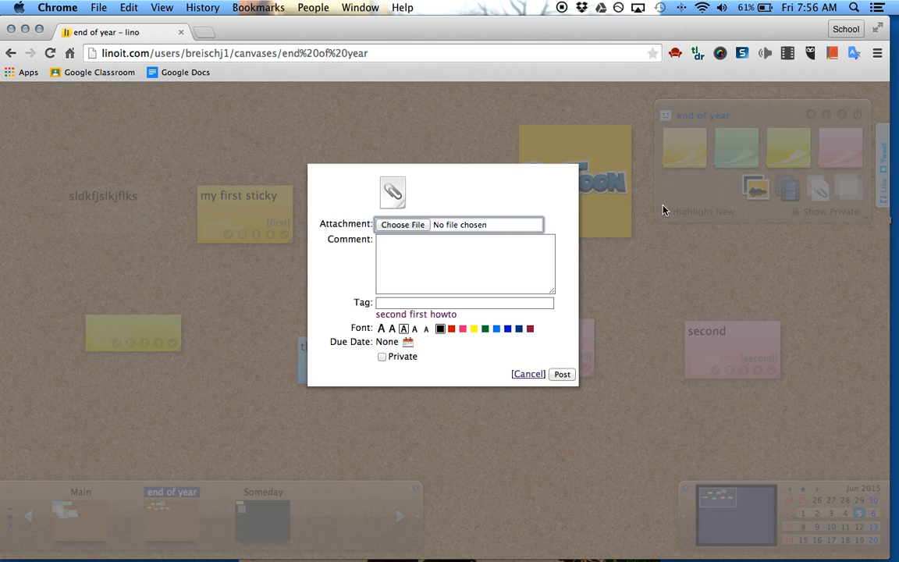
Attach the certificate PDF breischcertificate.pdf to a new file sticky.
click(402, 224)
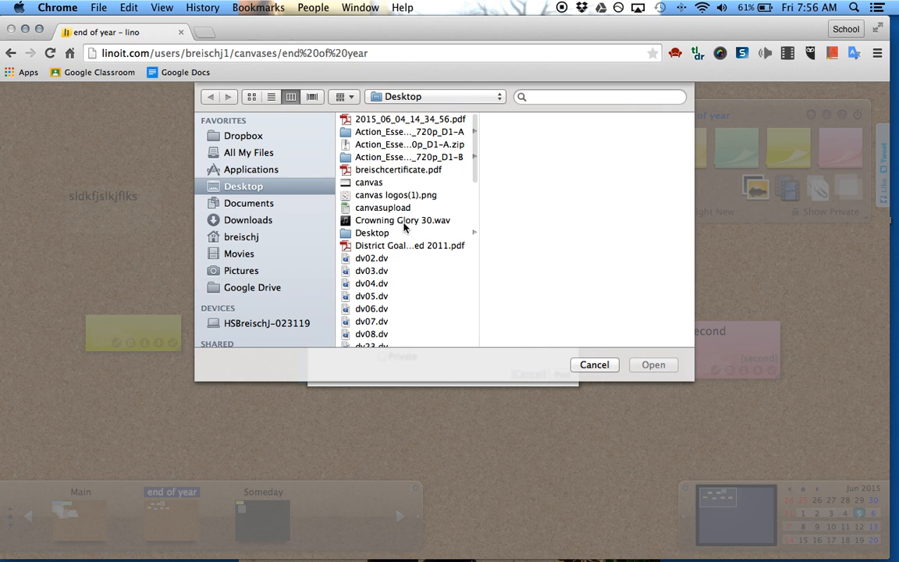
click(399, 169)
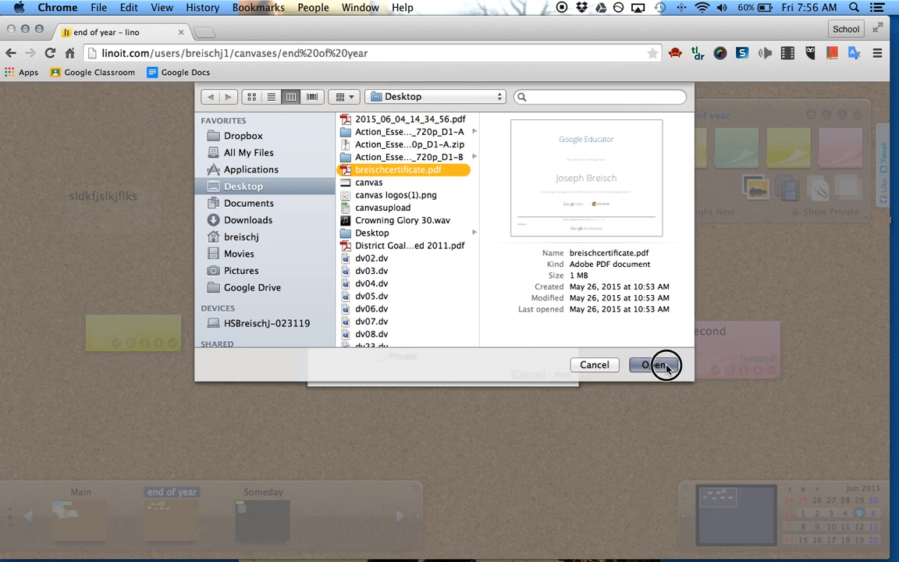
click(654, 365)
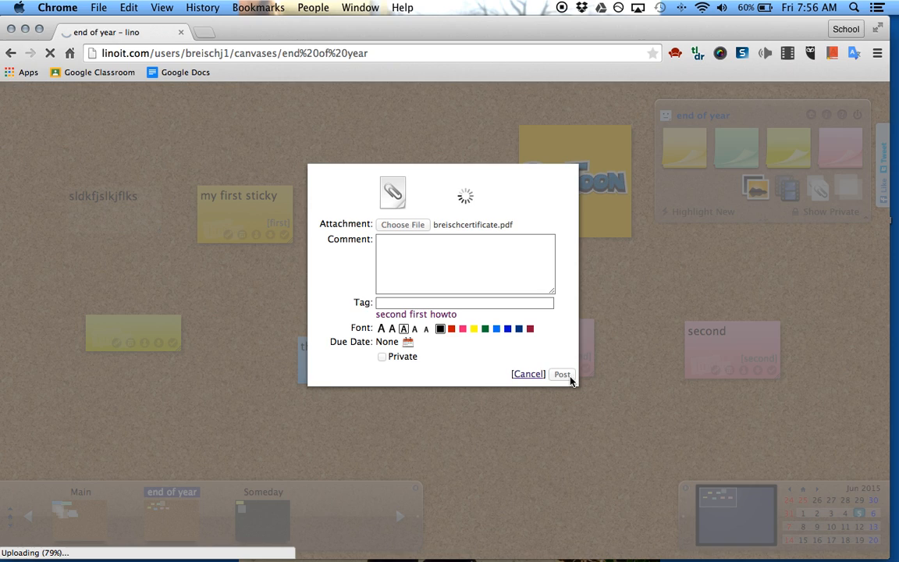
Post the sticky with the comment 'my cert' and move it below the pink stickies.
click(561, 374)
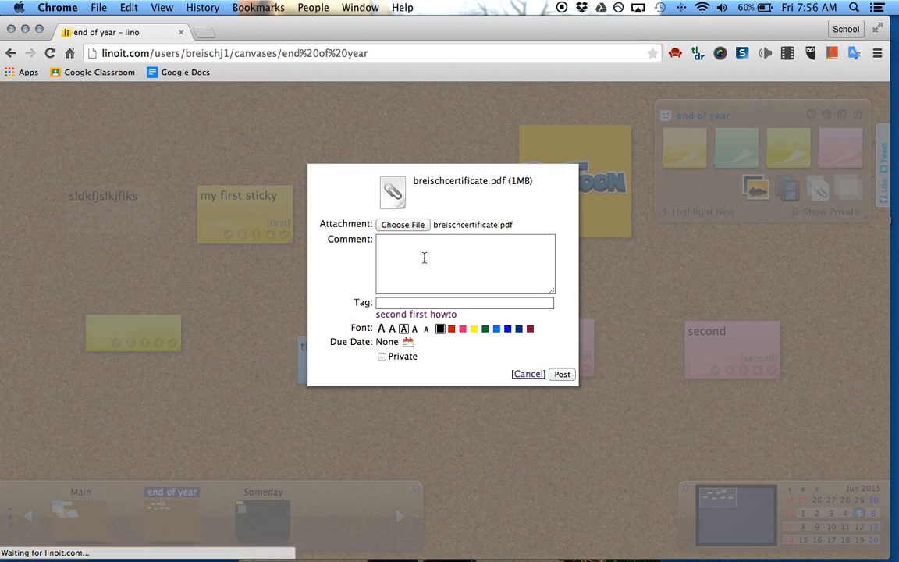
text(my)
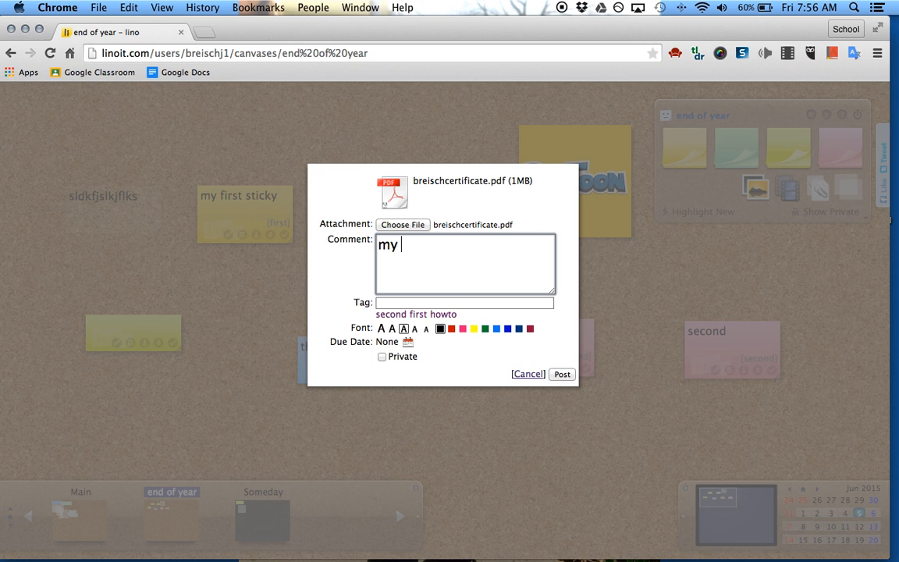
text(cert)
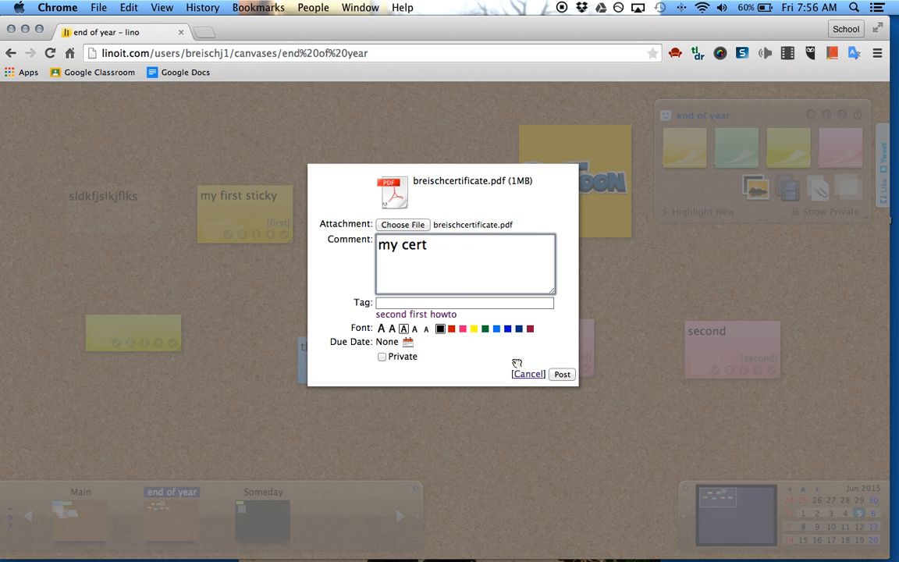
click(561, 374)
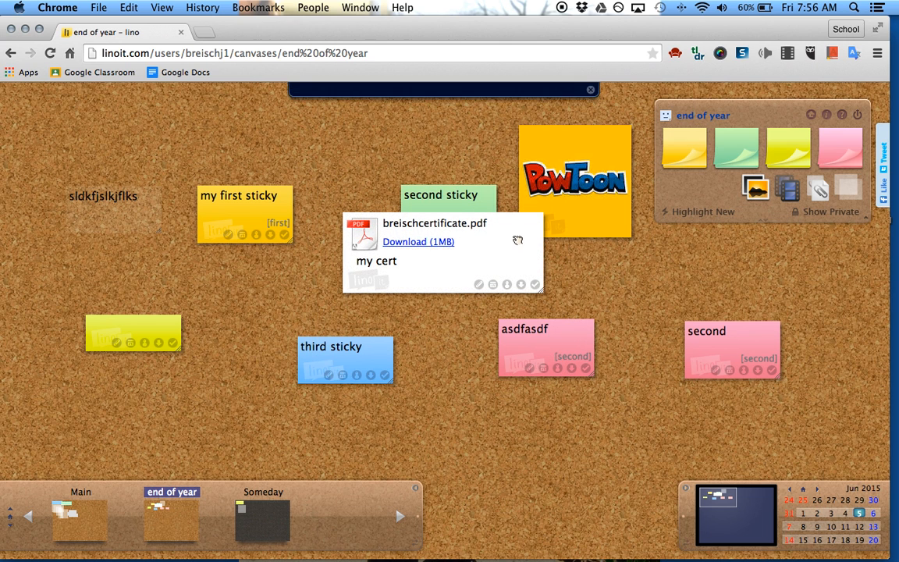
drag(442, 254, 597, 450)
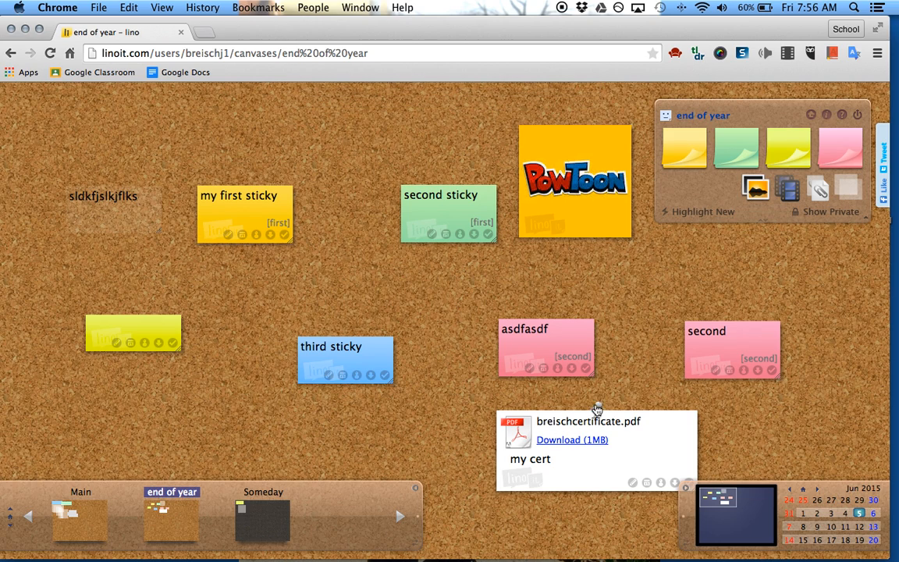
mouse_move(624, 398)
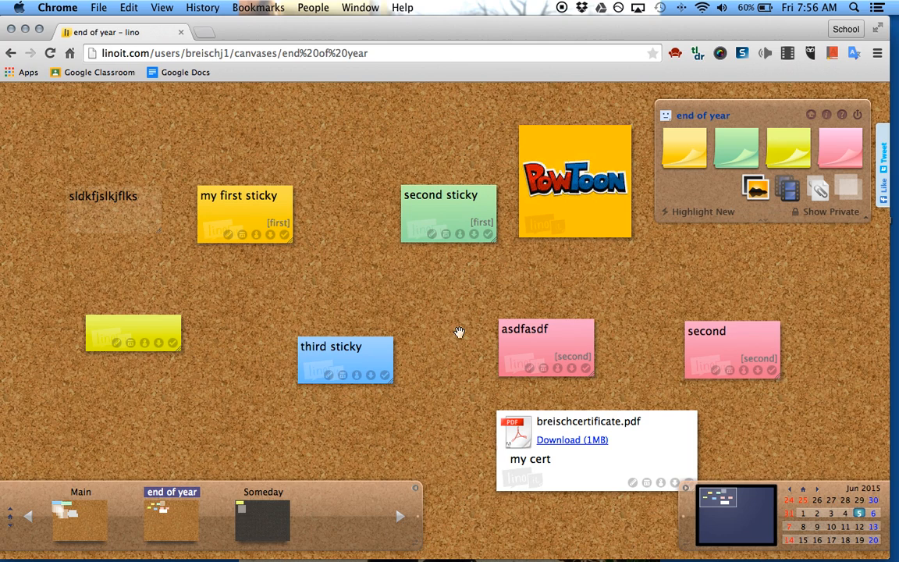
mouse_move(454, 337)
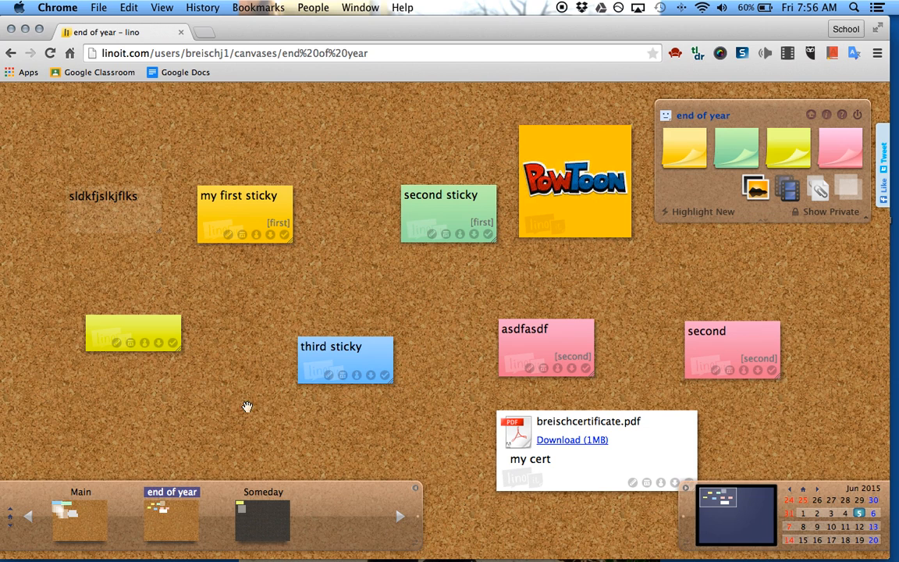
mouse_move(352, 425)
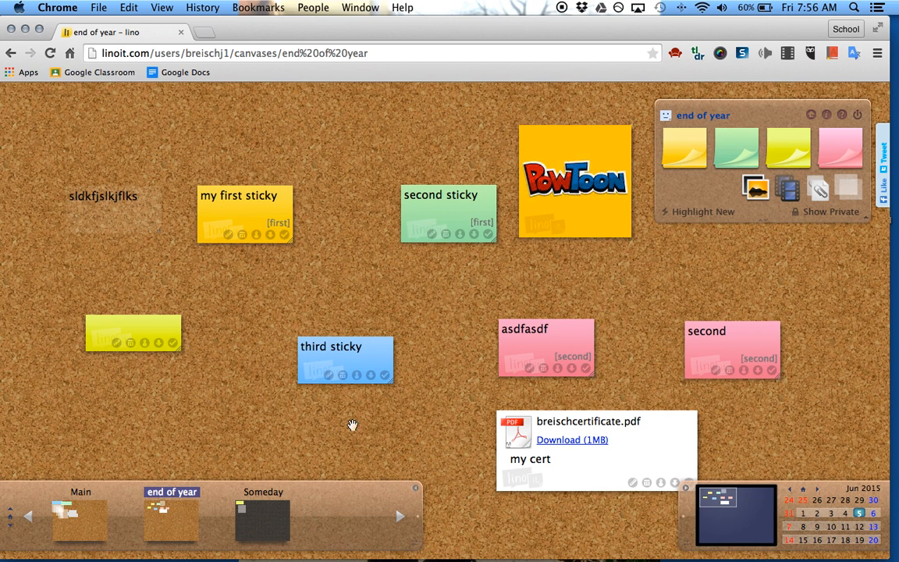
mouse_move(436, 397)
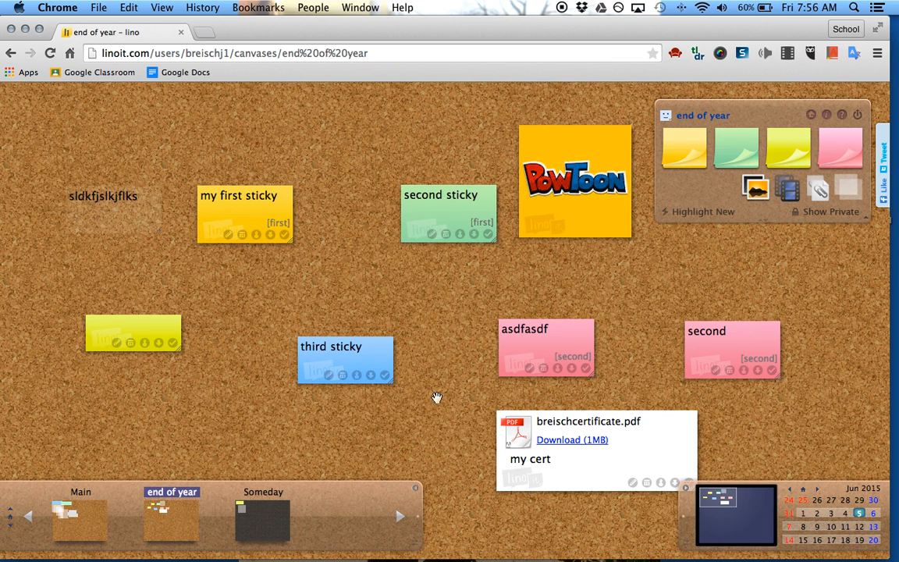